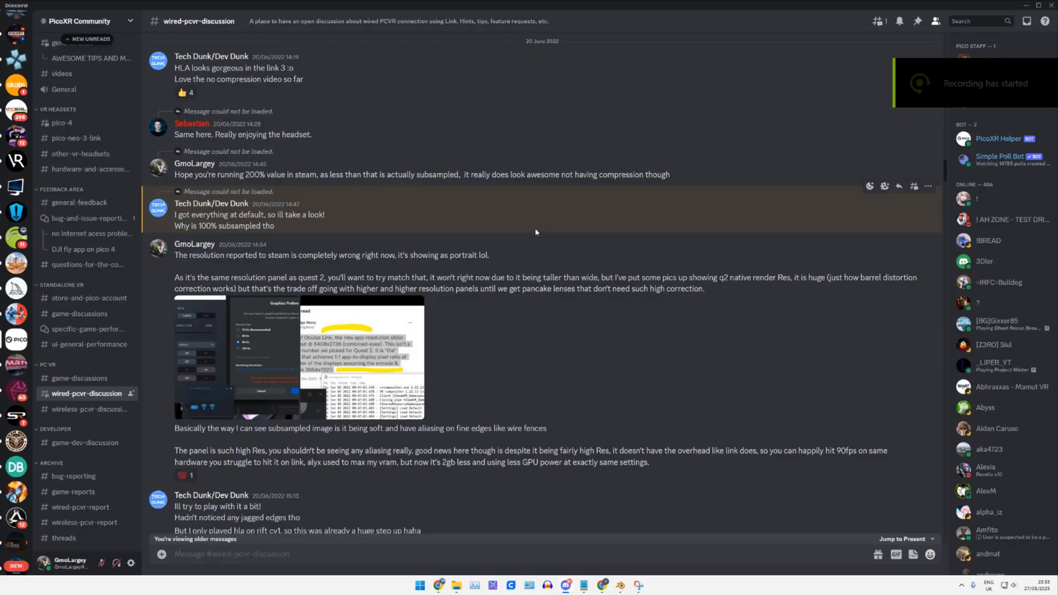
Step: Scroll through the listed fixes and highlight the aspect ratio entry
scroll(down, 3)
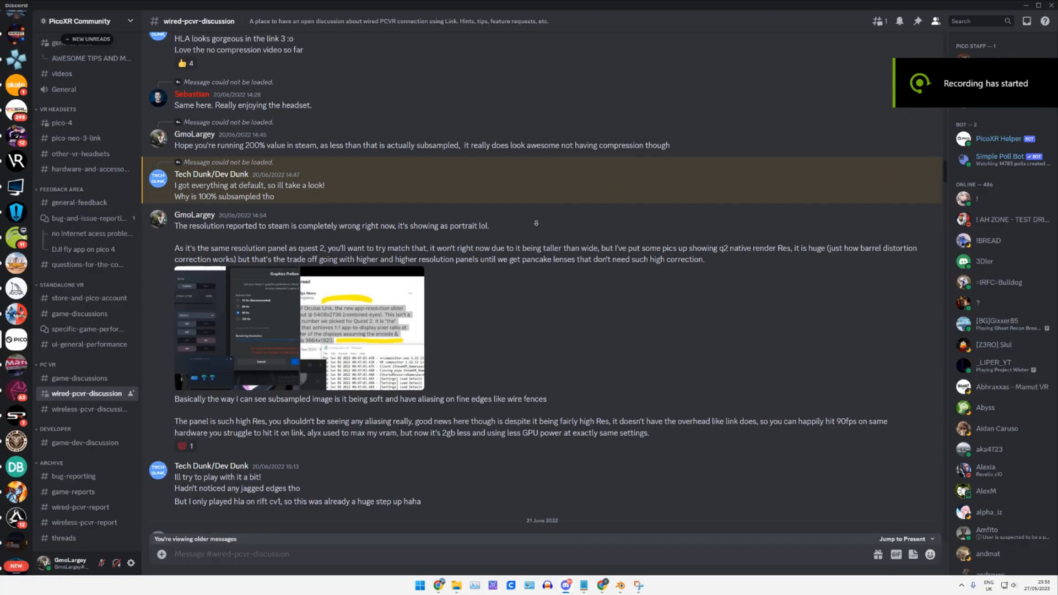
scroll(down, 3)
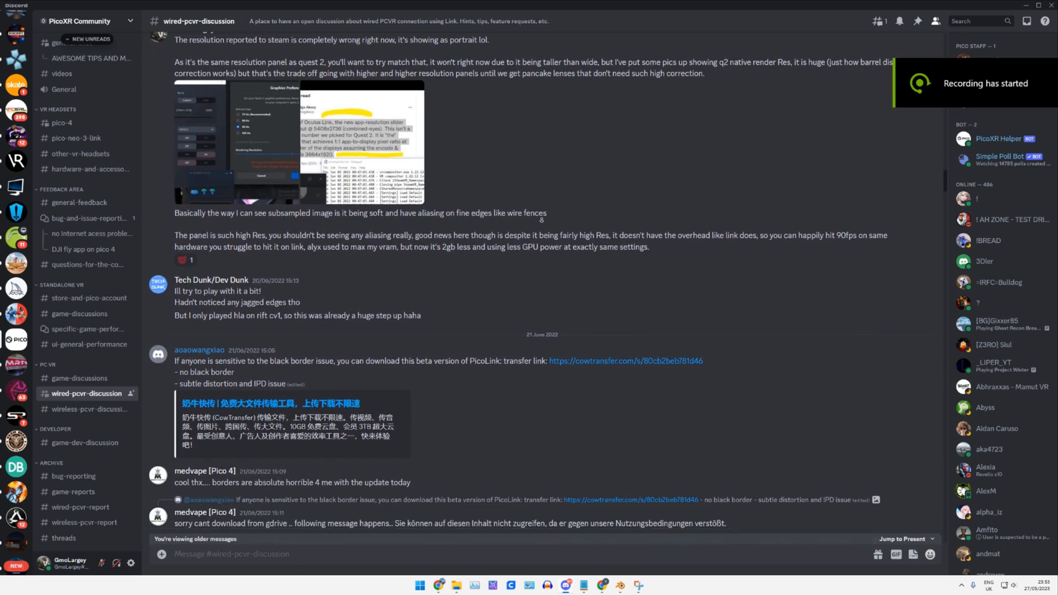
scroll(down, 3)
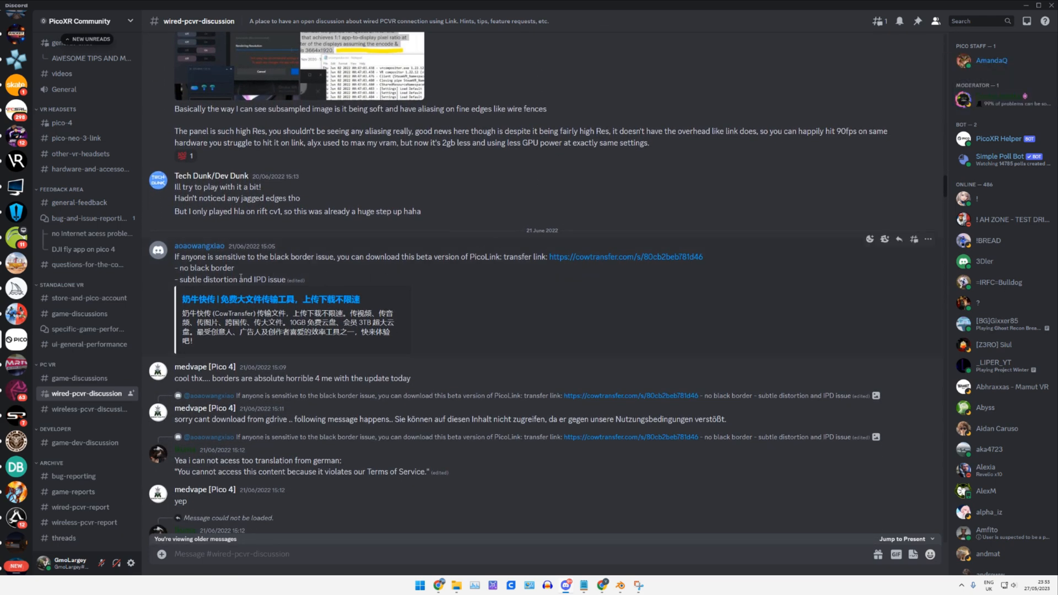
drag(174, 268, 235, 268)
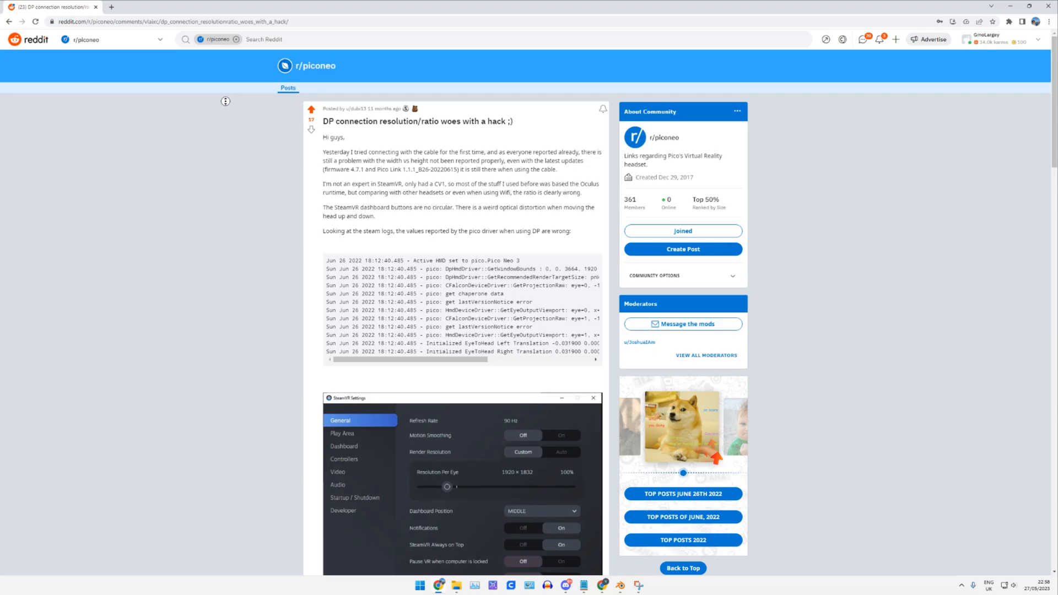
scroll(down, 3)
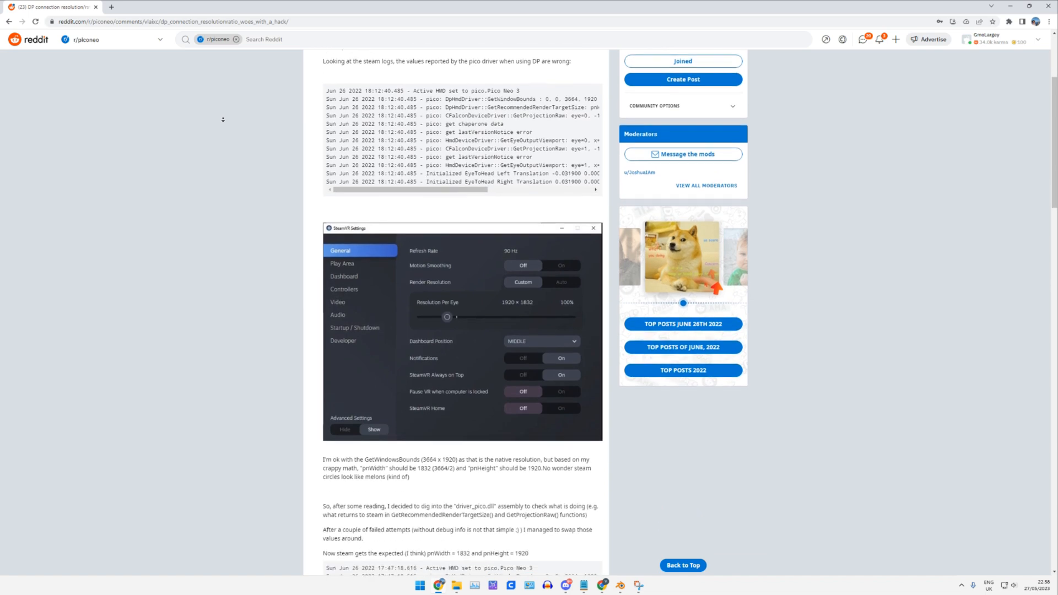
scroll(down, 3)
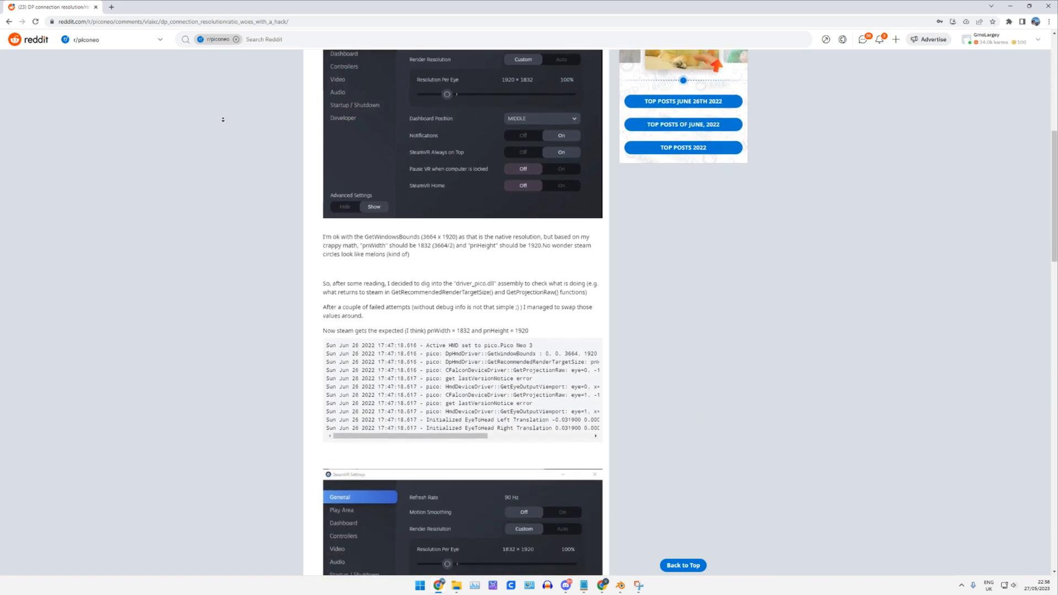
scroll(down, 3)
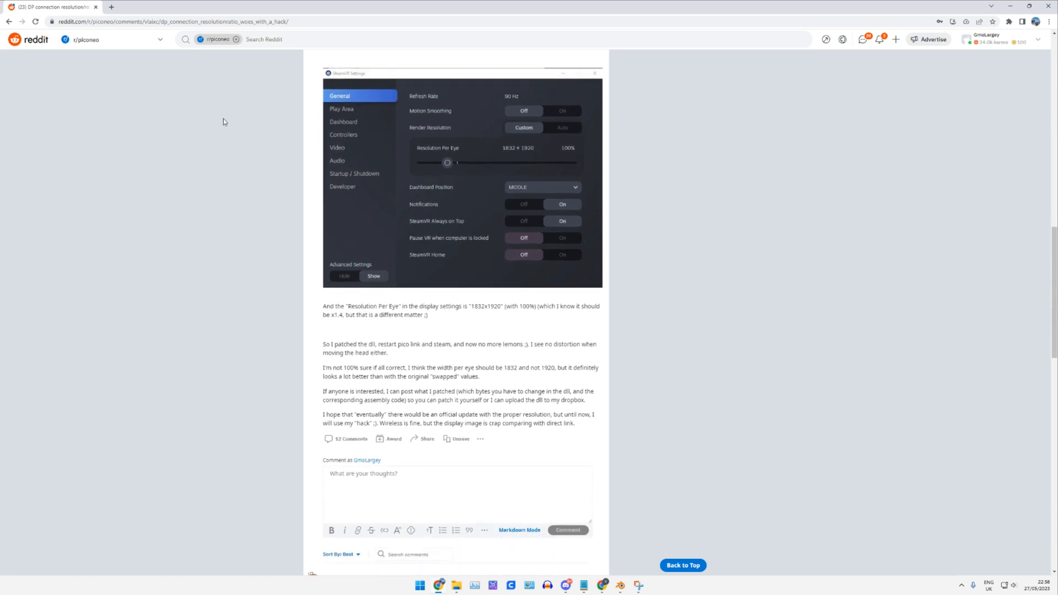
mouse_move(527, 159)
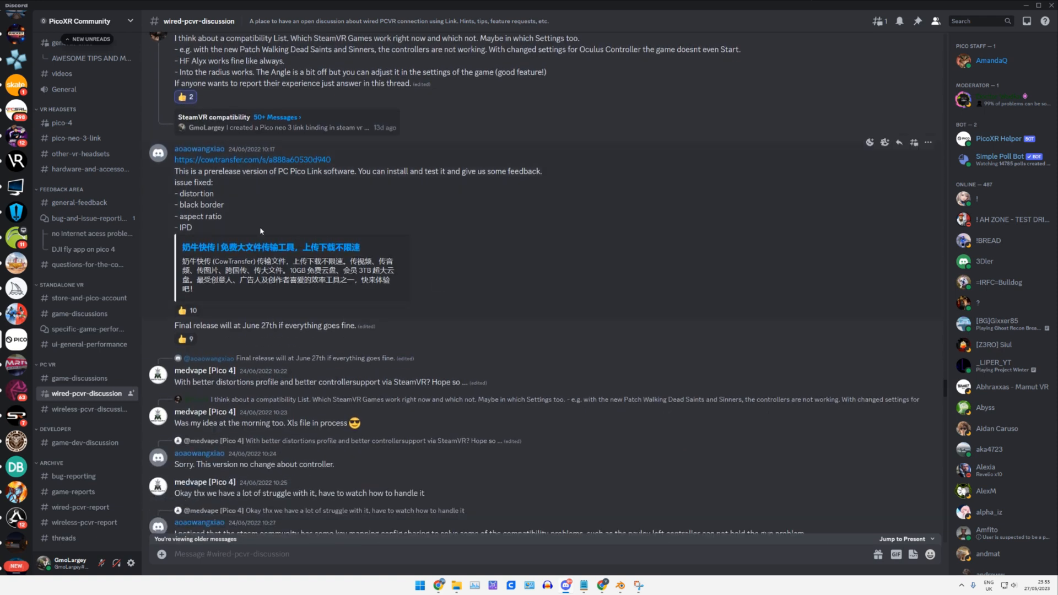
double_click(196, 194)
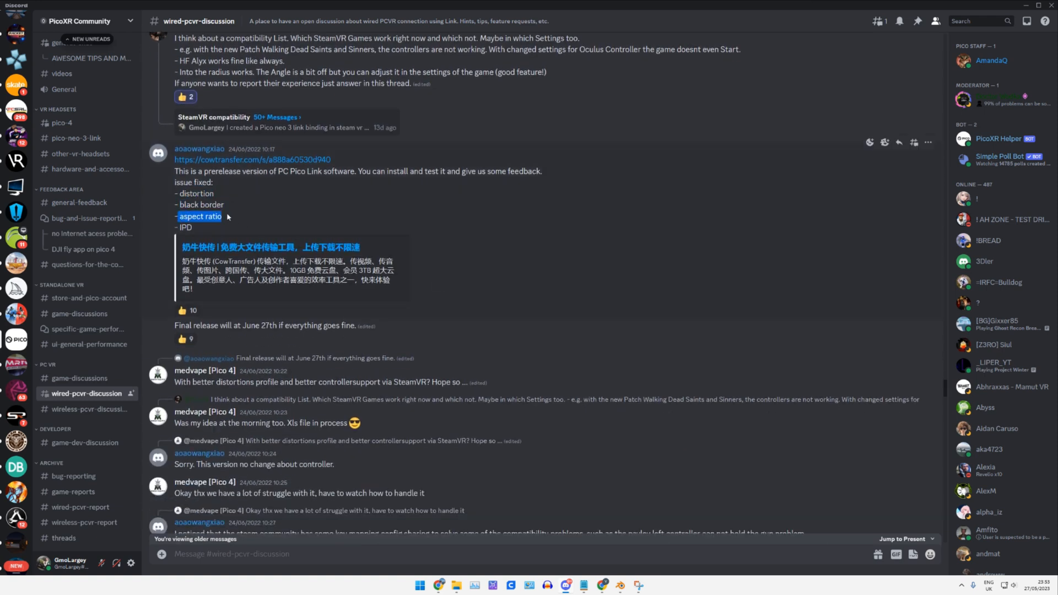
mouse_move(567, 265)
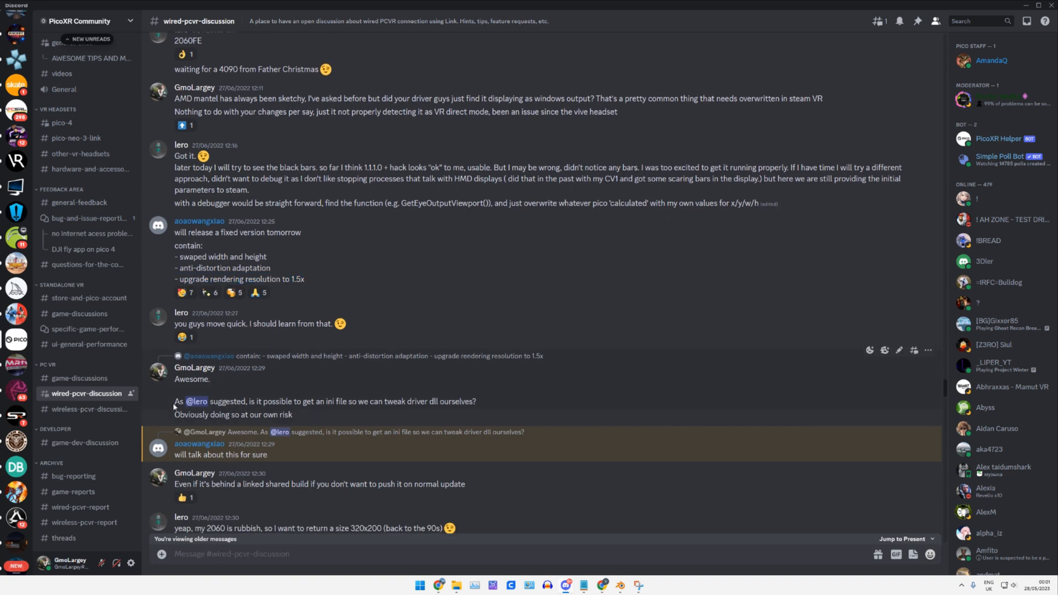
drag(174, 401, 436, 401)
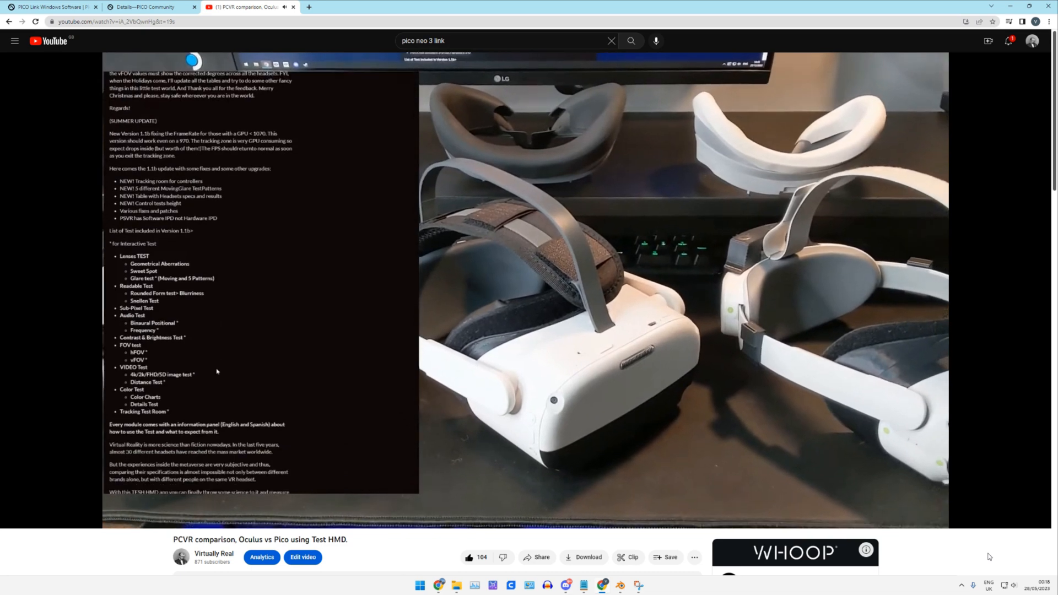
Step: Switch to the Neo3 Link board and open the 'PICO Link with configuration' post
key(alt+z)
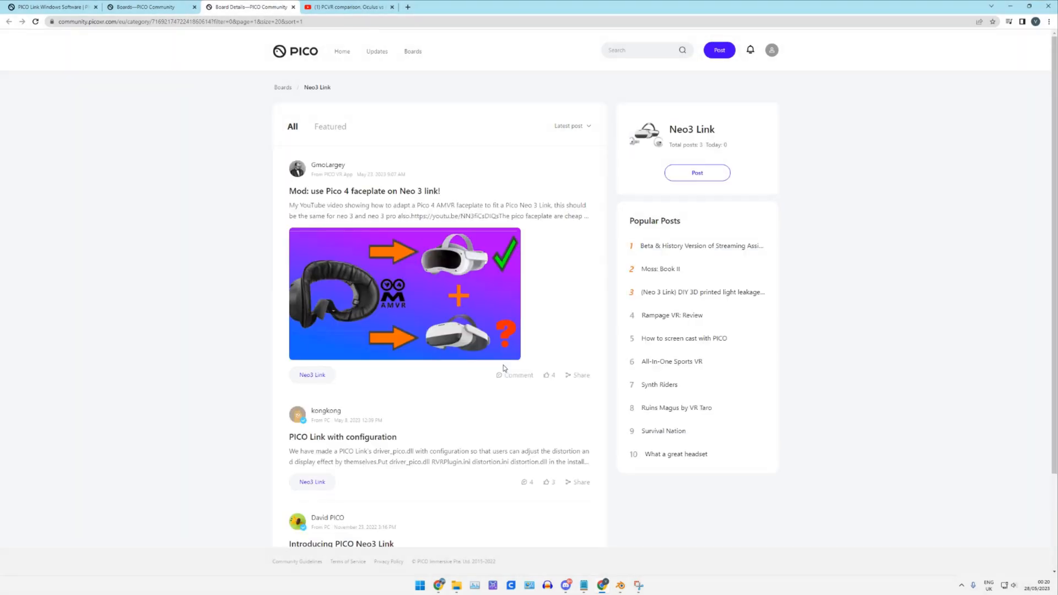
scroll(down, 3)
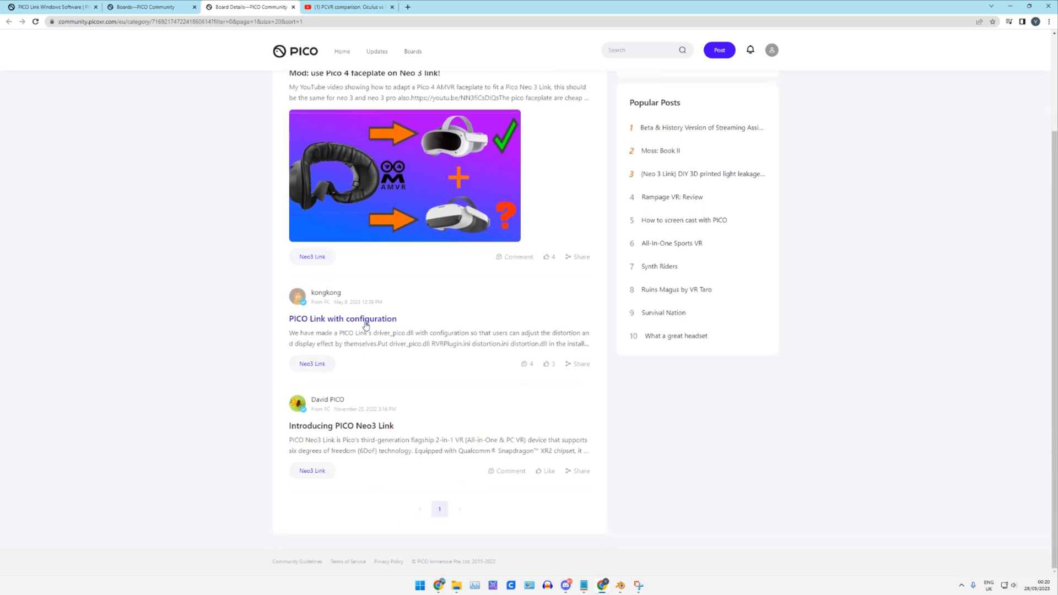
click(342, 318)
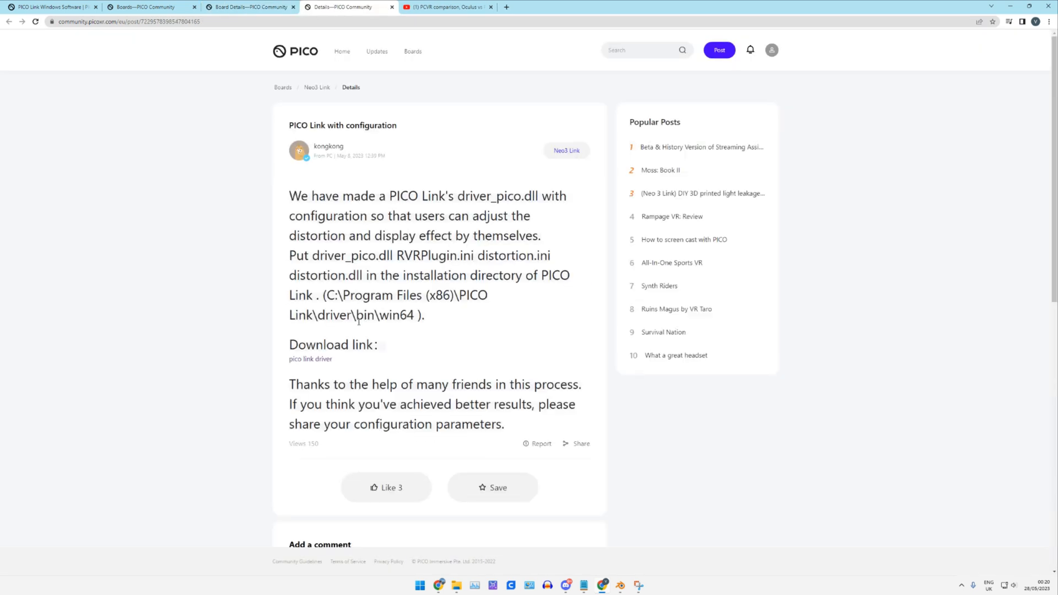
mouse_move(211, 309)
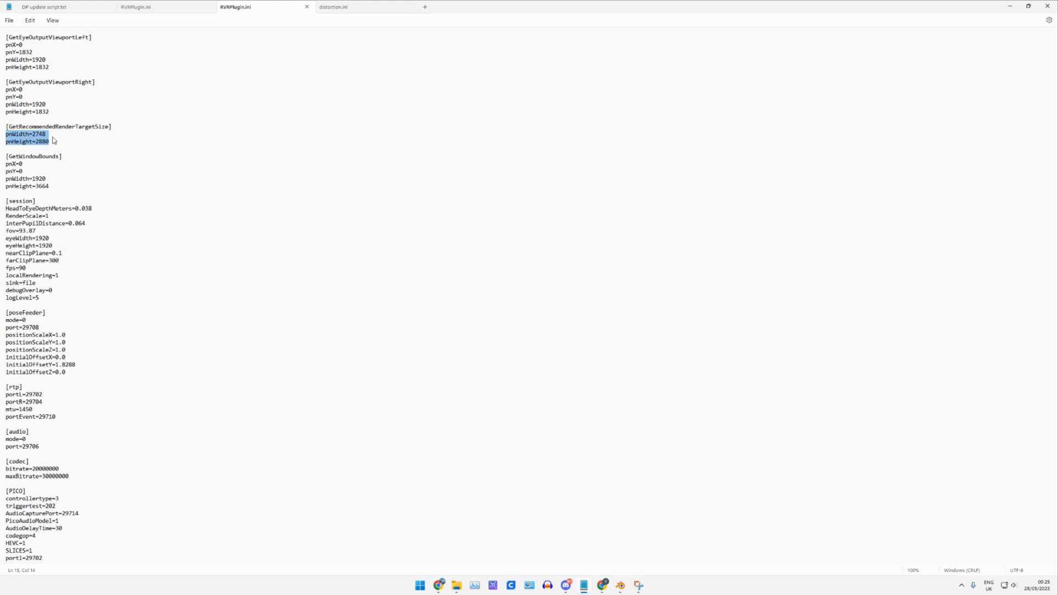
Step: Deselect the render target values in RVRPlugin.ini and view distortion.ini in Notepad
click(344, 6)
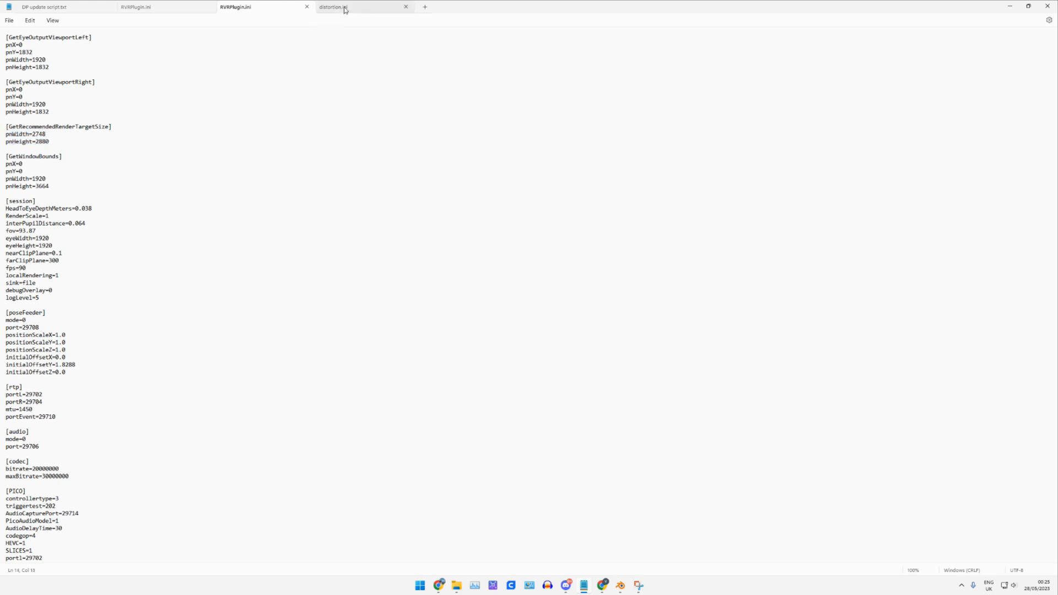
click(333, 7)
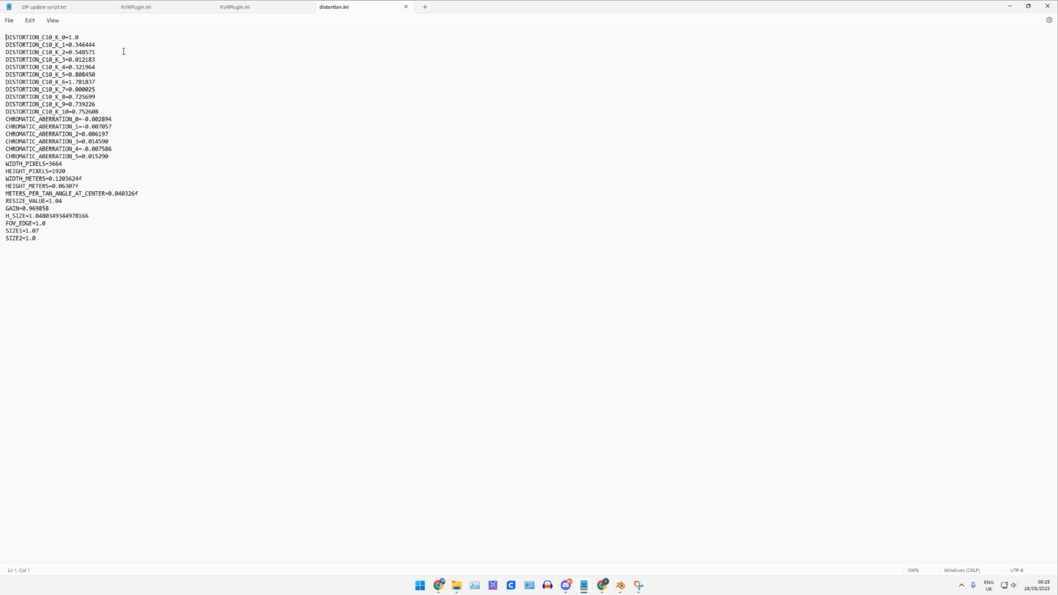
mouse_move(119, 259)
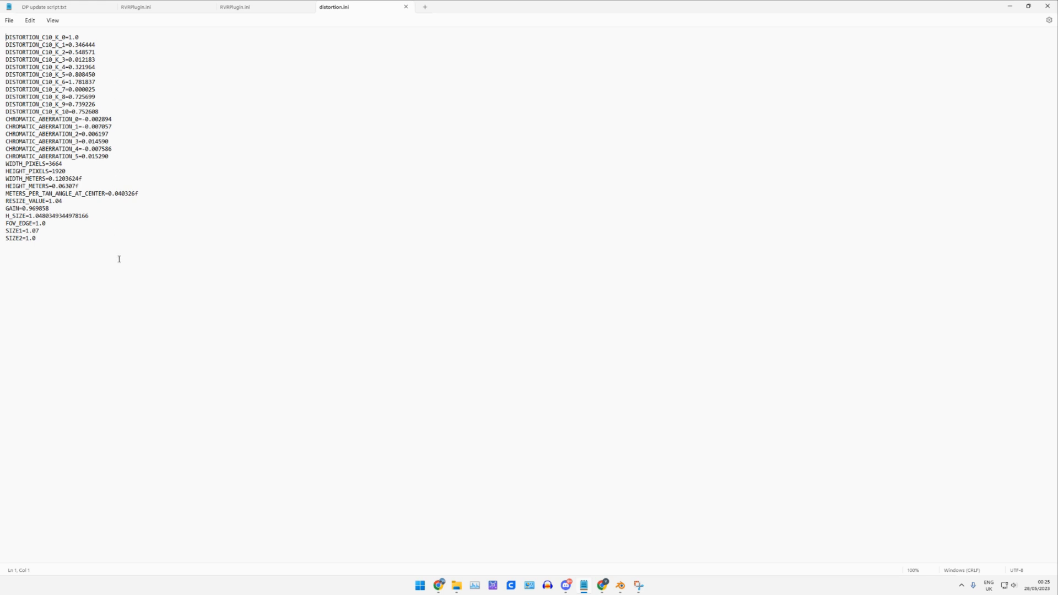
mouse_move(189, 342)
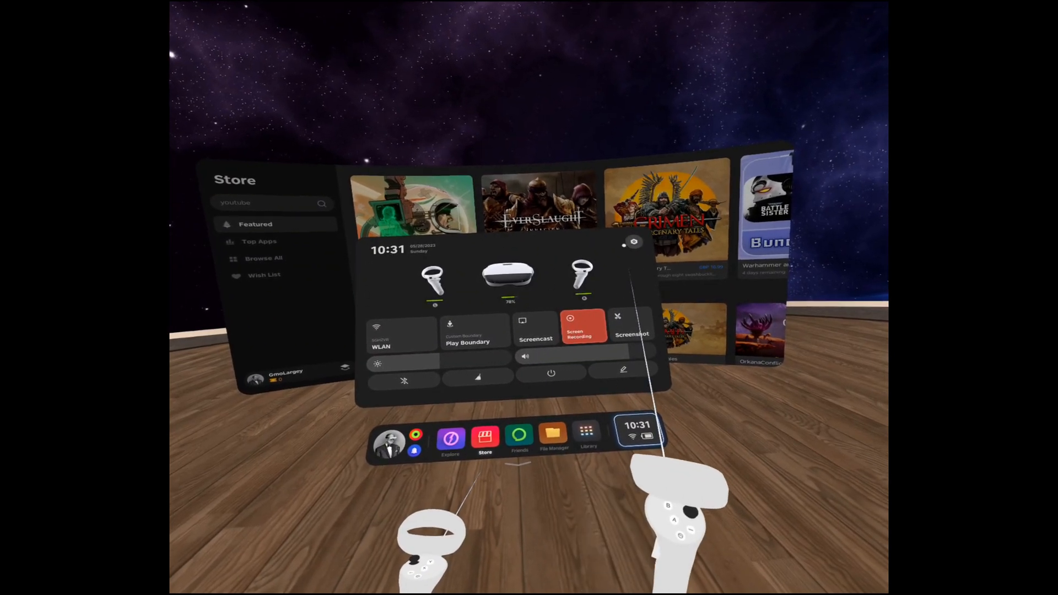
Step: Open the headset Settings from quick settings onto the WLAN page
click(401, 336)
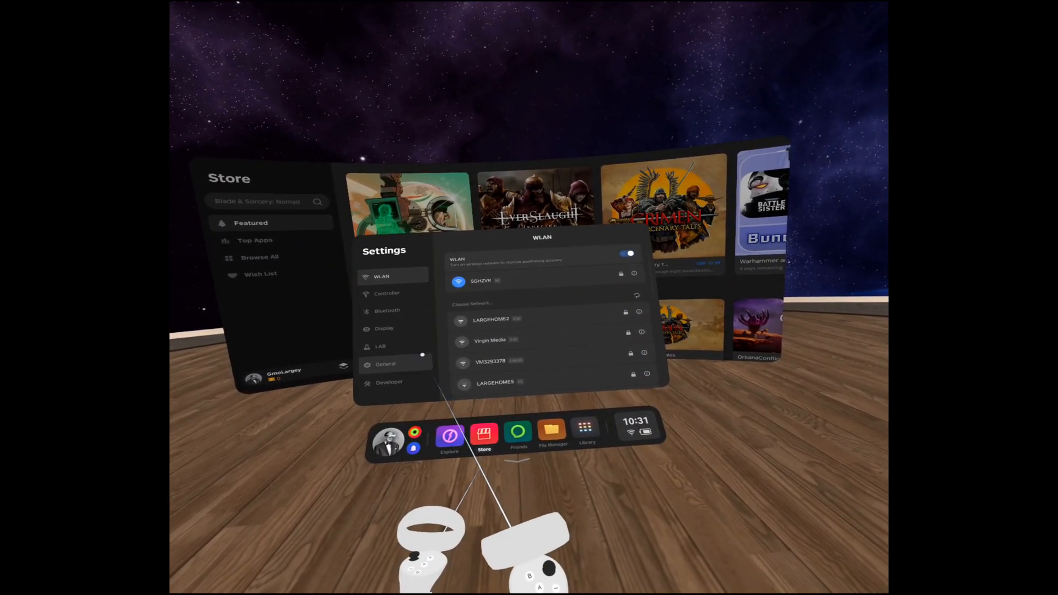
click(386, 364)
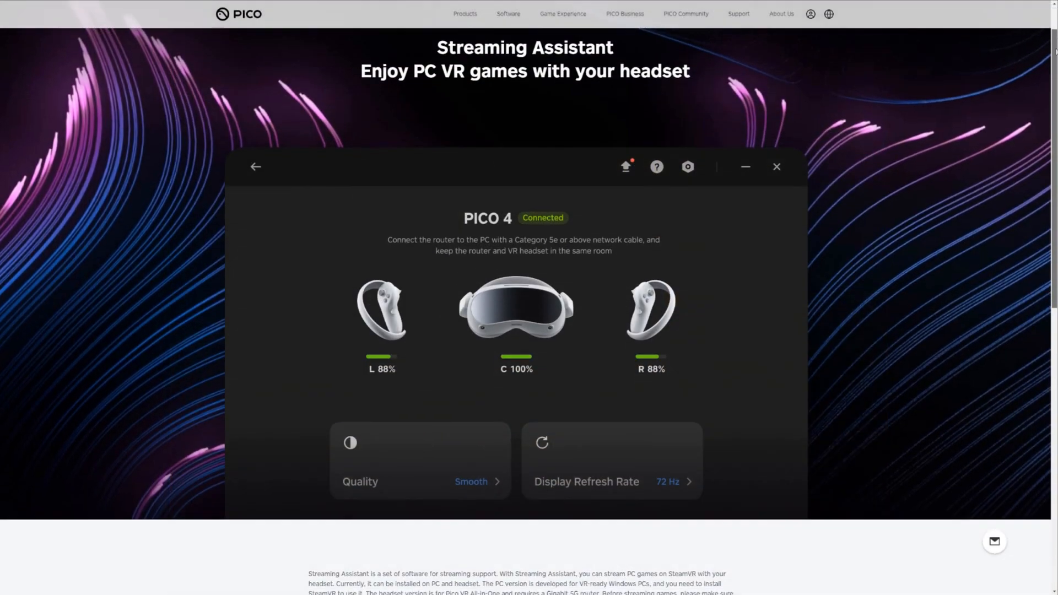
scroll(down, 3)
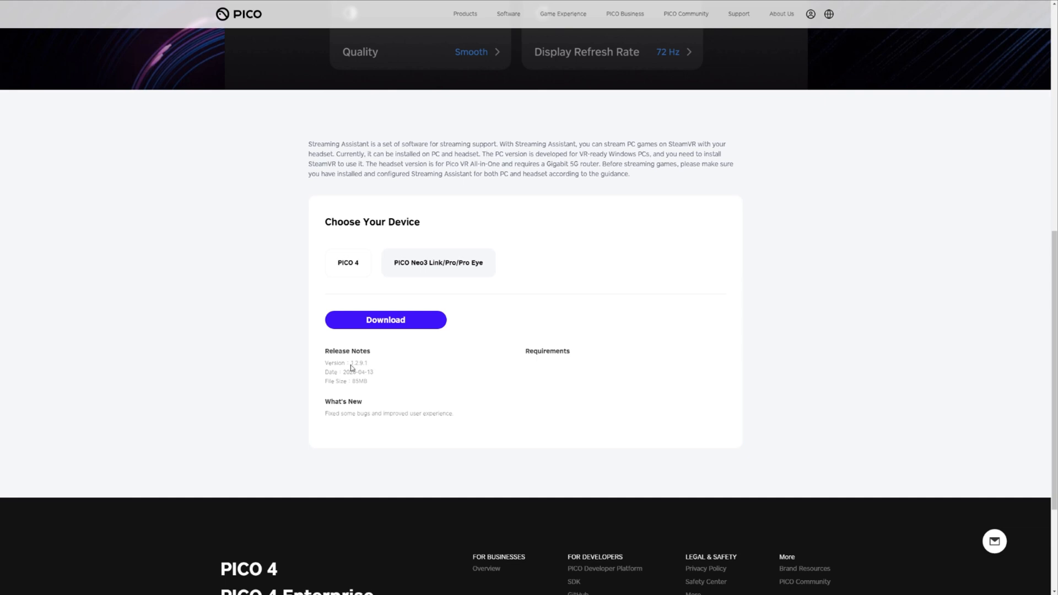
mouse_move(383, 350)
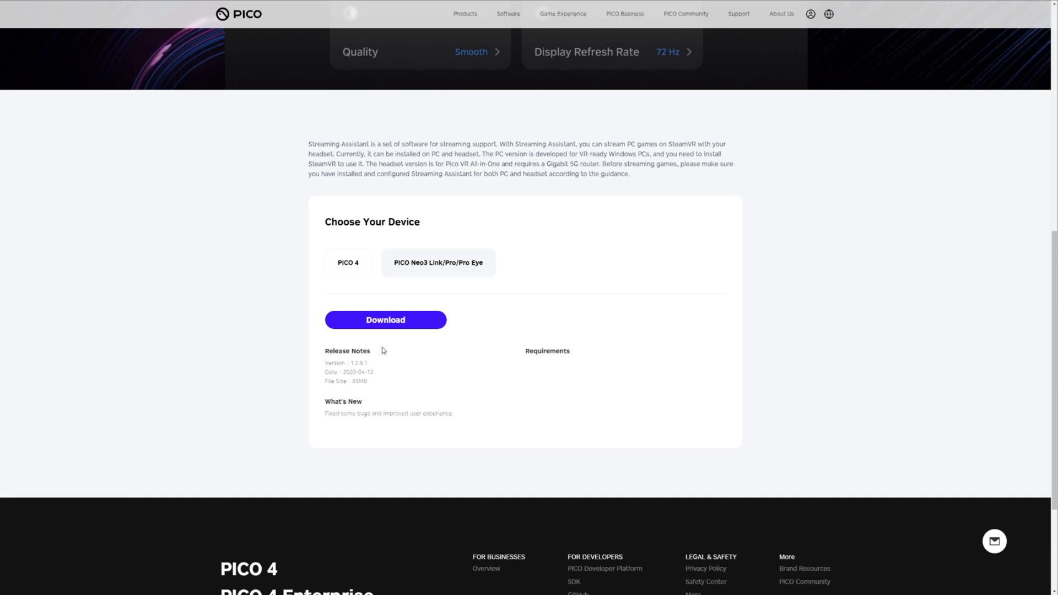
click(386, 320)
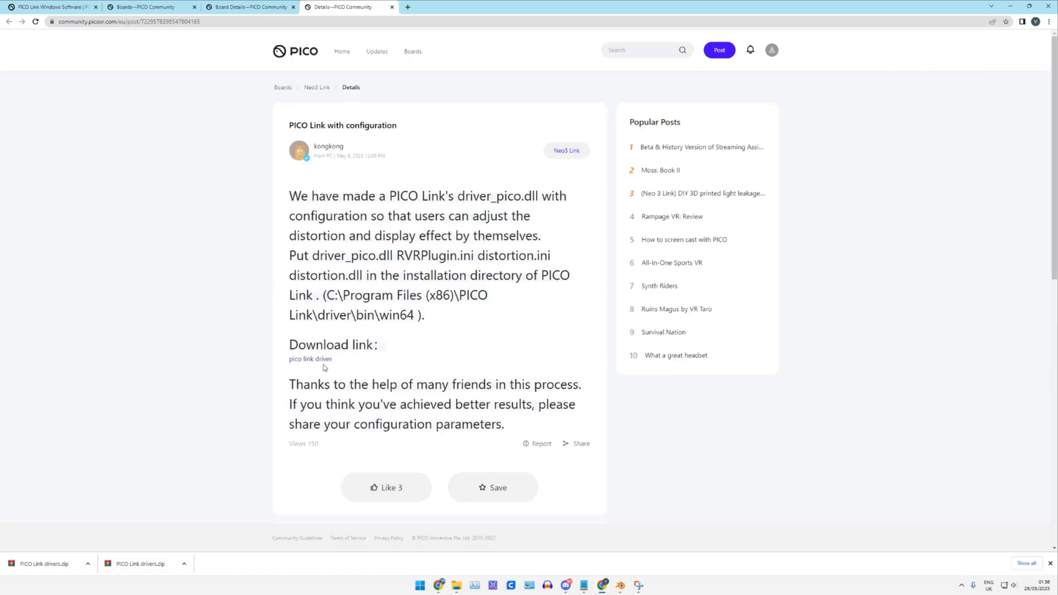
Step: Download PICO Link drivers.zip to the Desktop, extract it and copy its four files
click(1009, 43)
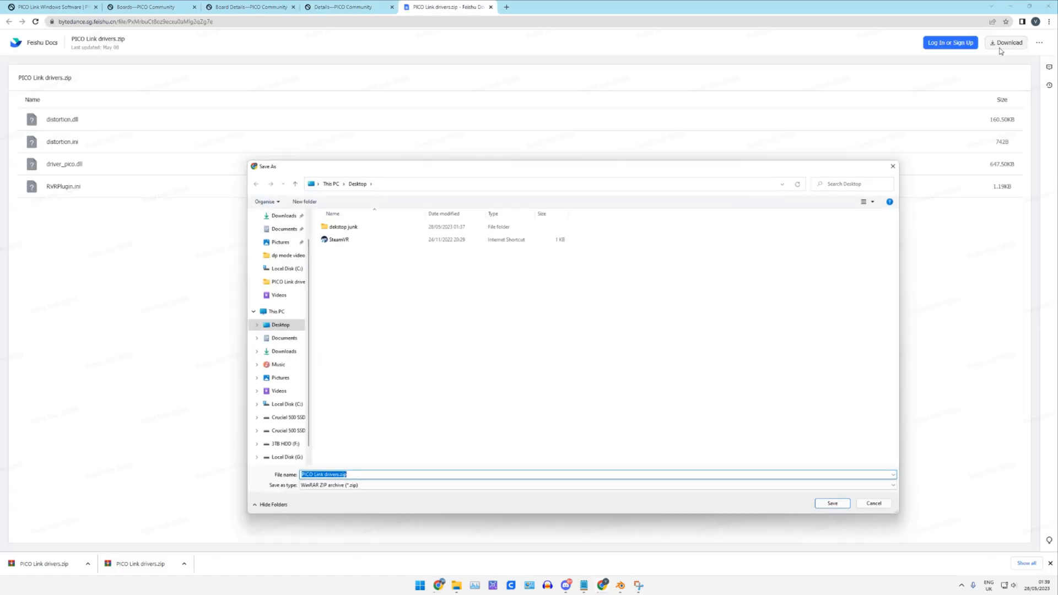
click(831, 504)
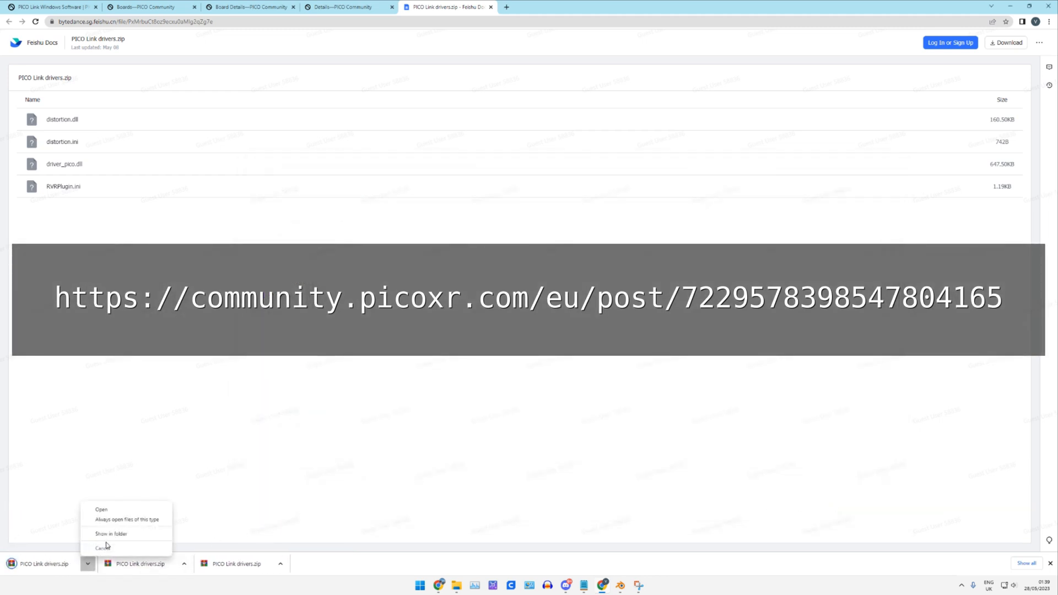
click(110, 533)
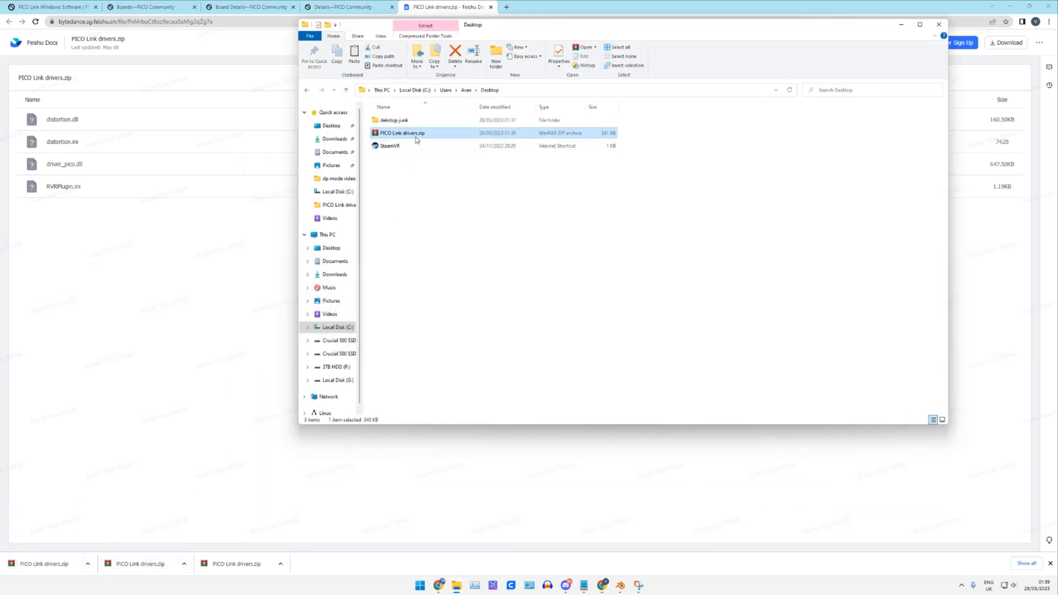
right_click(401, 134)
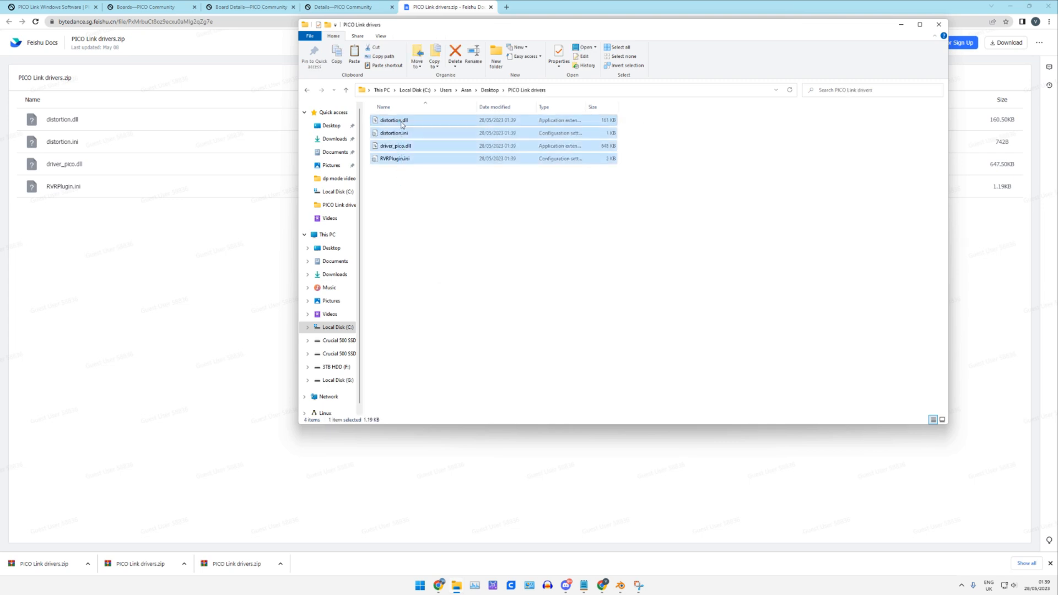
key(ctrl+a)
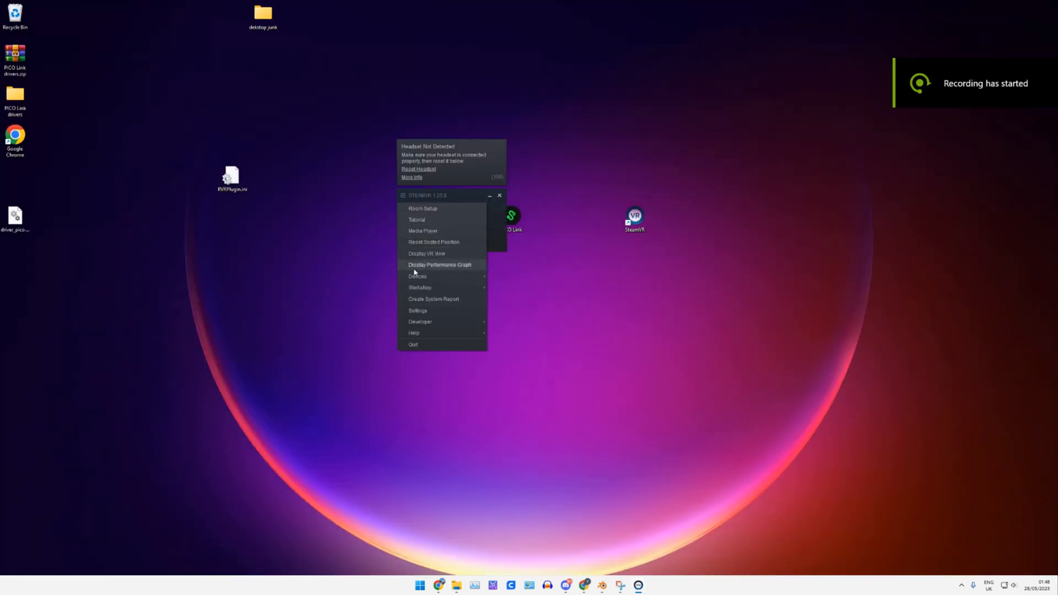
Step: Quit SteamVR and bring up the PICO Link shortcut's actions to locate its install folder
click(412, 344)
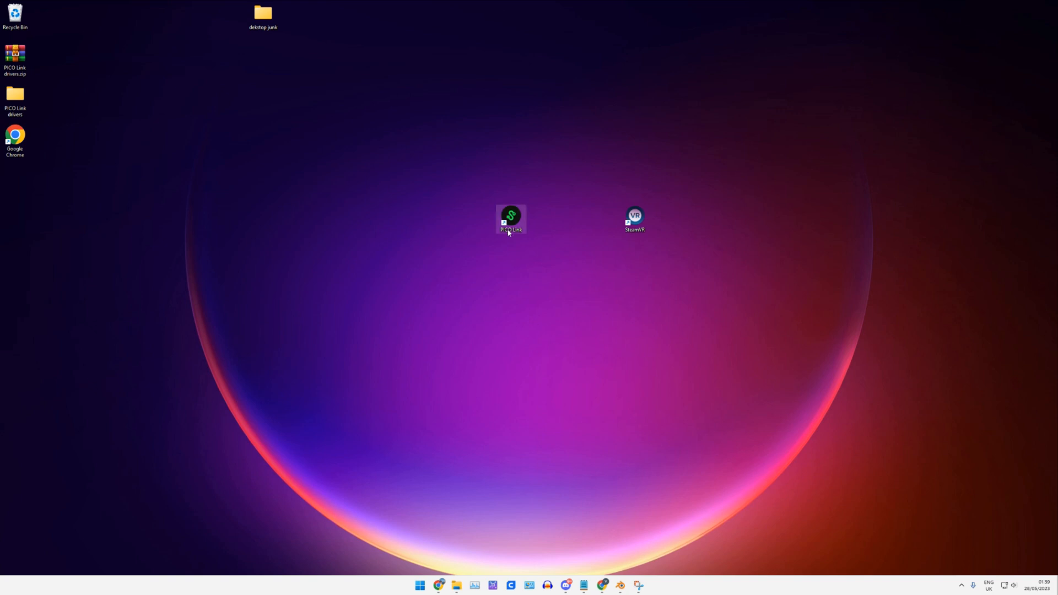
right_click(511, 219)
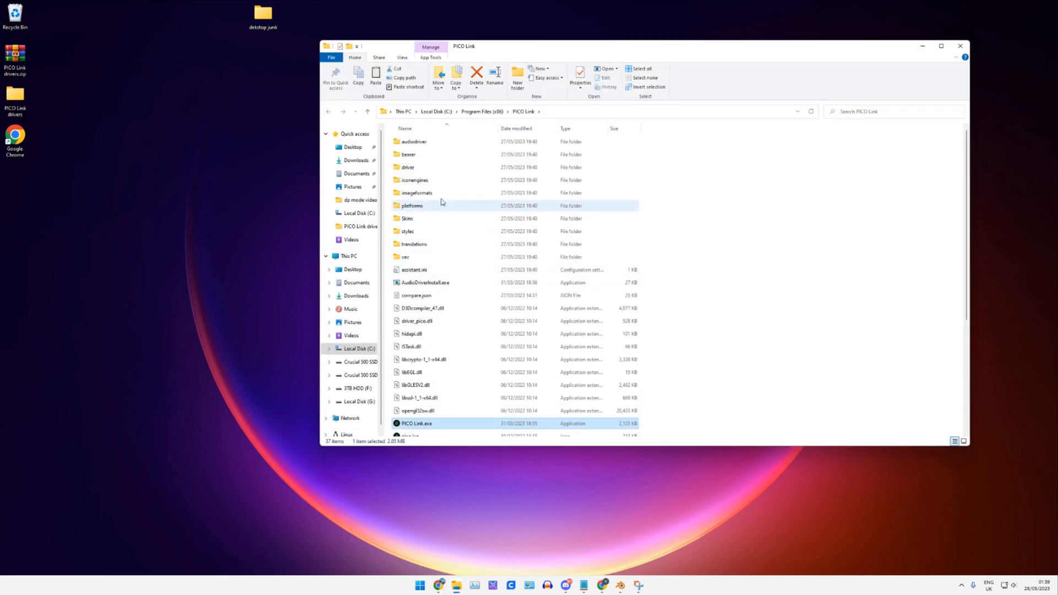
Step: Move the original driver_pico.dll and RVRPlugin.ini from driver\bin\win64 onto the Desktop with admin approval
double_click(408, 167)
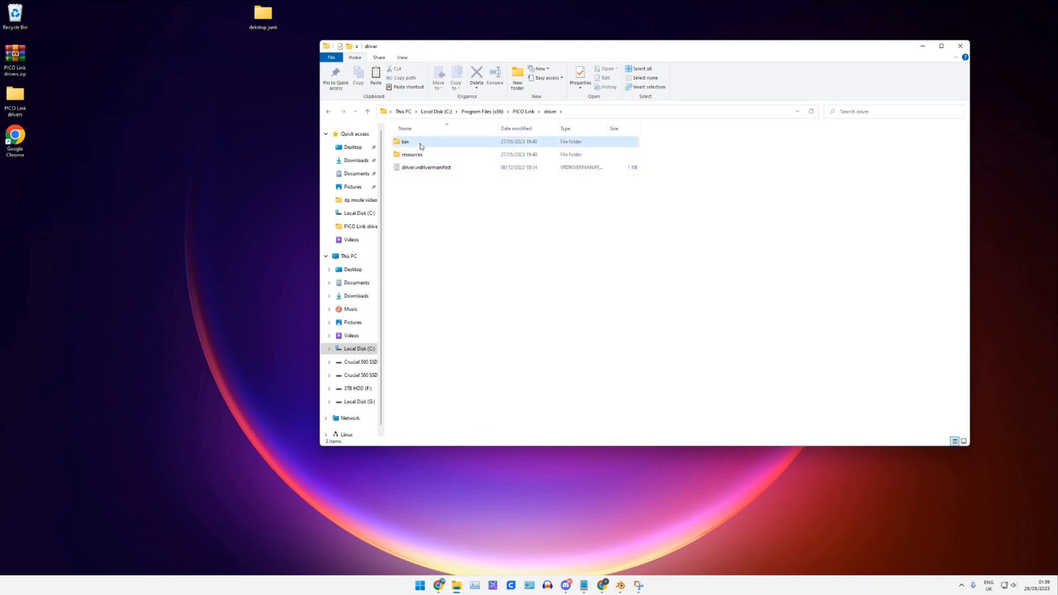
double_click(405, 142)
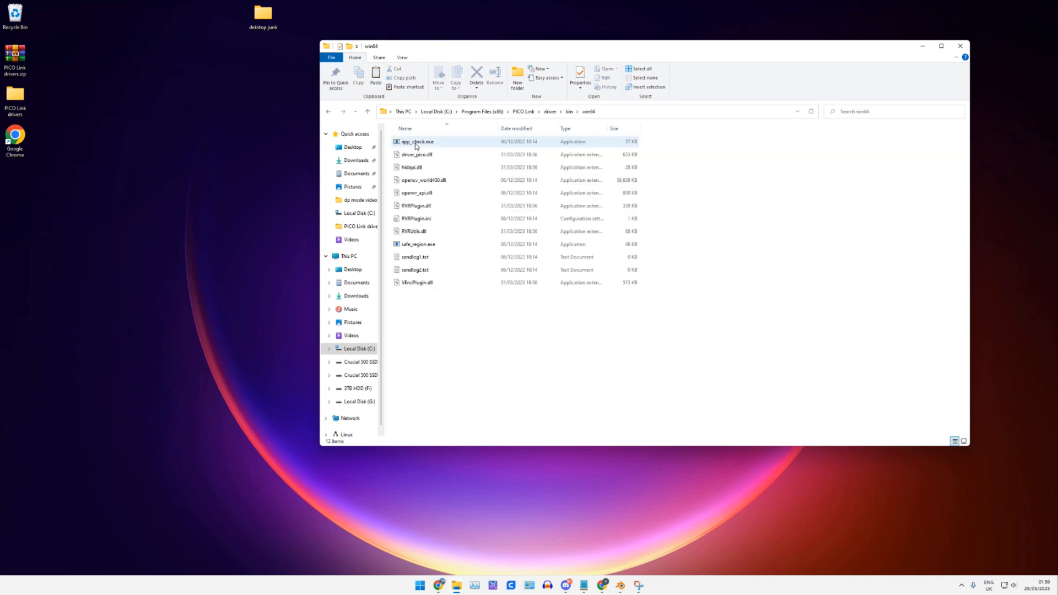
click(417, 218)
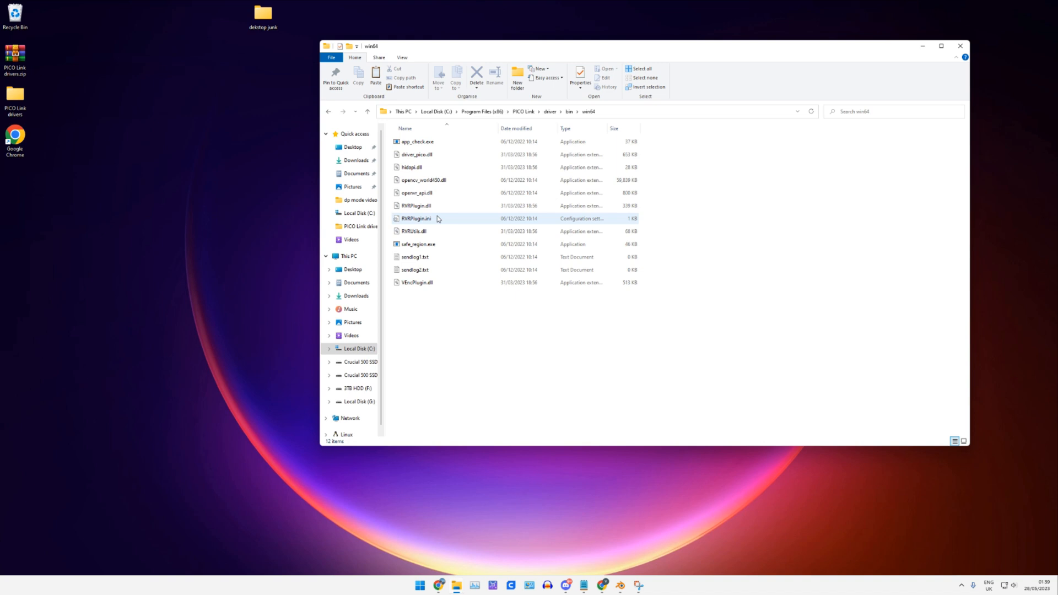
mouse_move(417, 218)
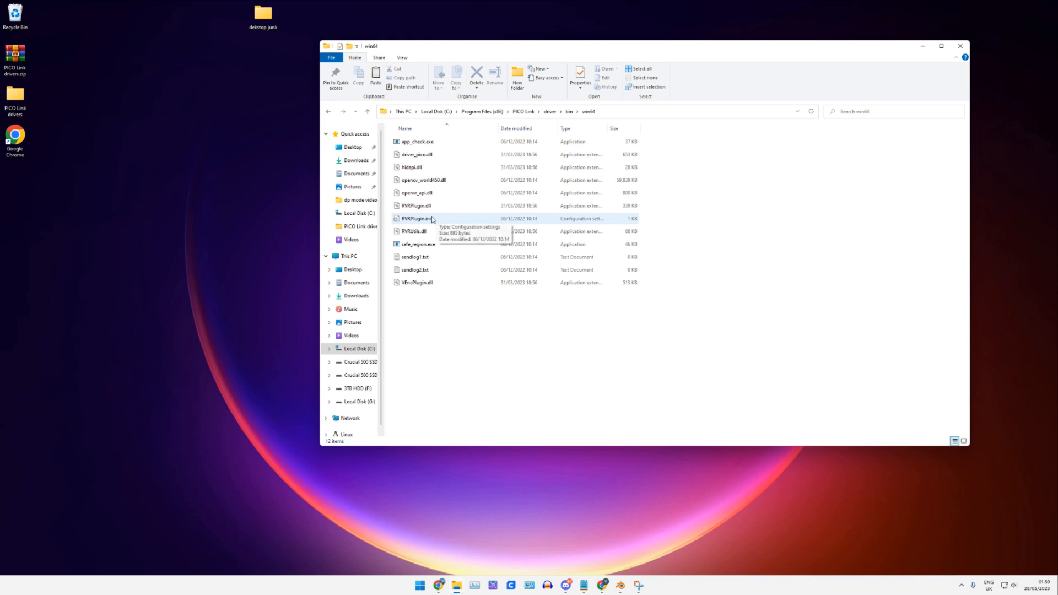
click(416, 154)
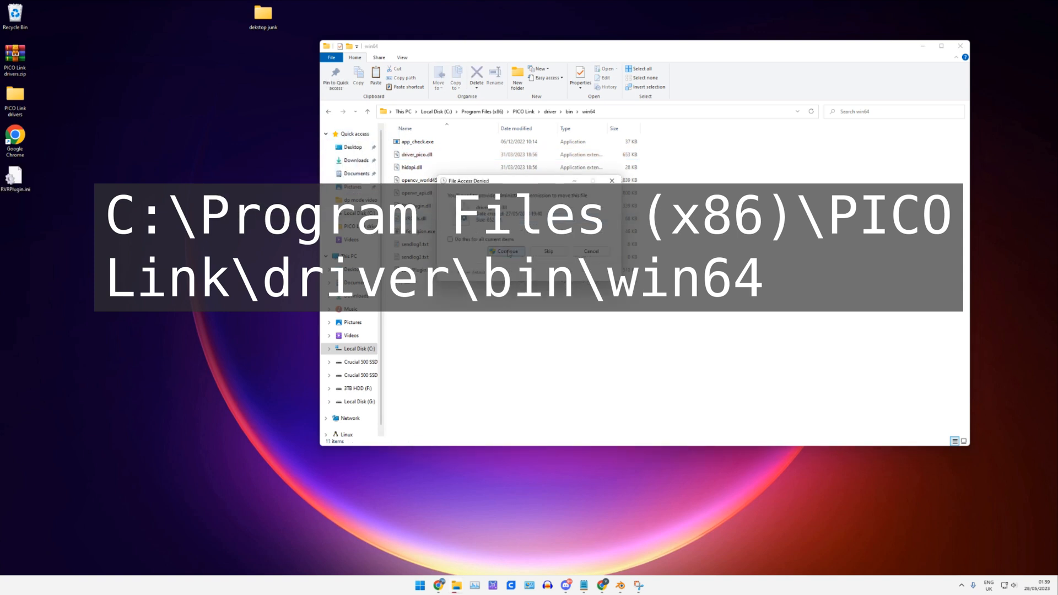
click(506, 251)
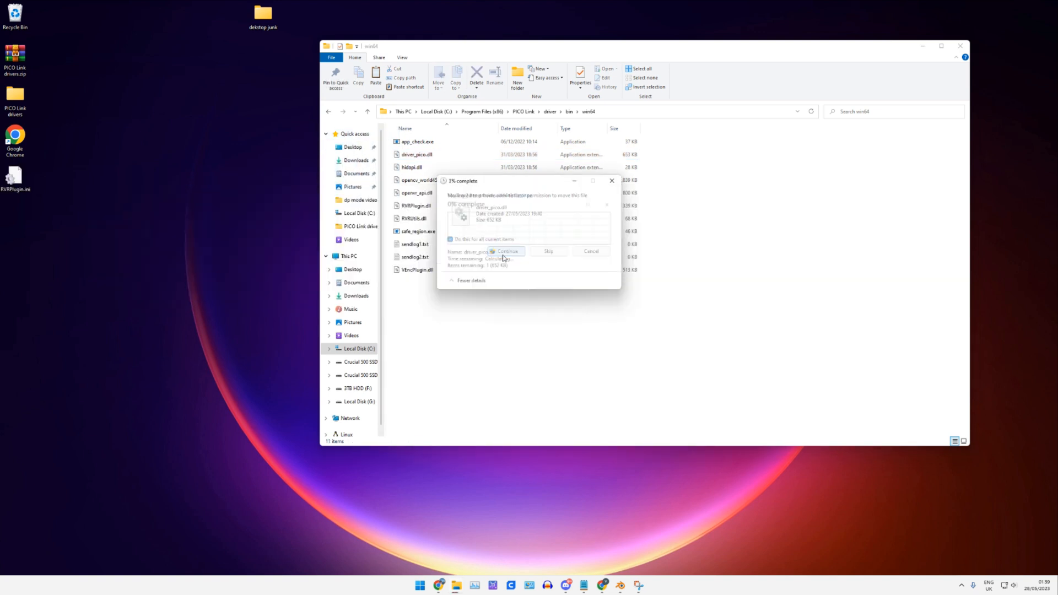
click(507, 251)
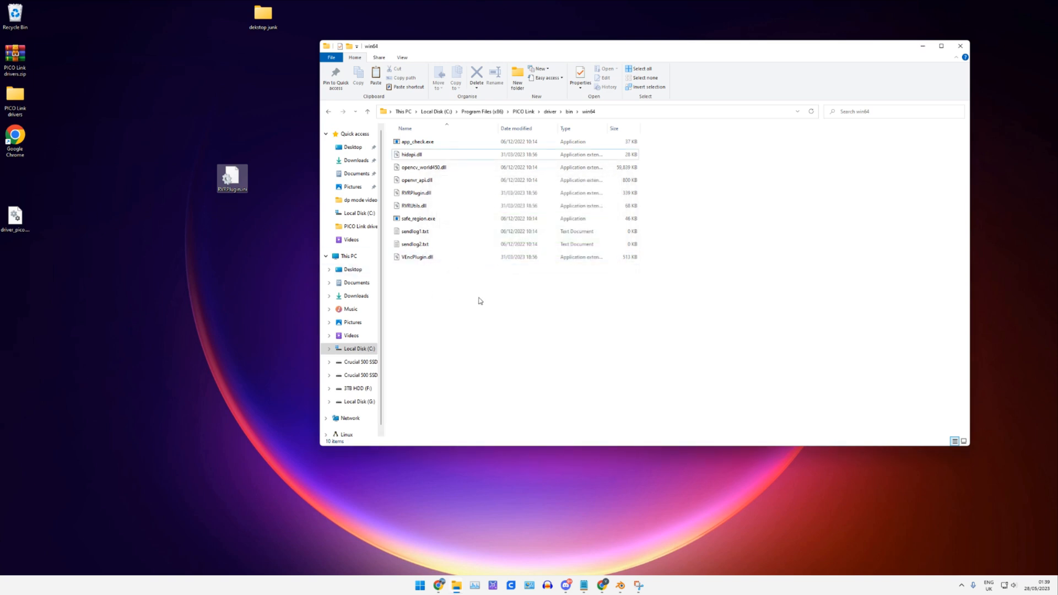
Step: Paste the four patched driver files into win64 with admin approval and select the new RVRPlugin.ini
right_click(498, 312)
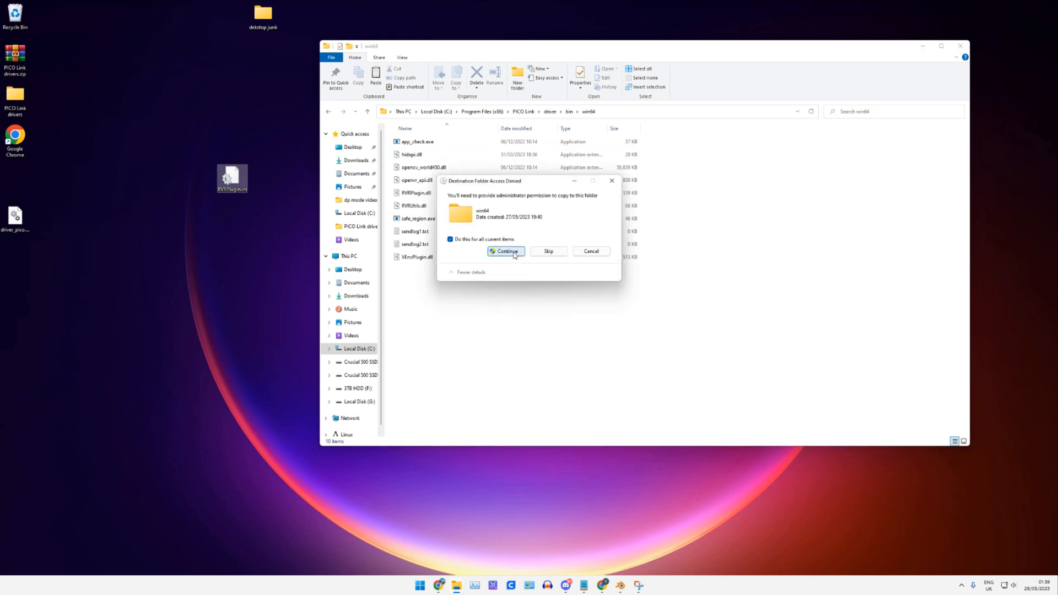
click(506, 251)
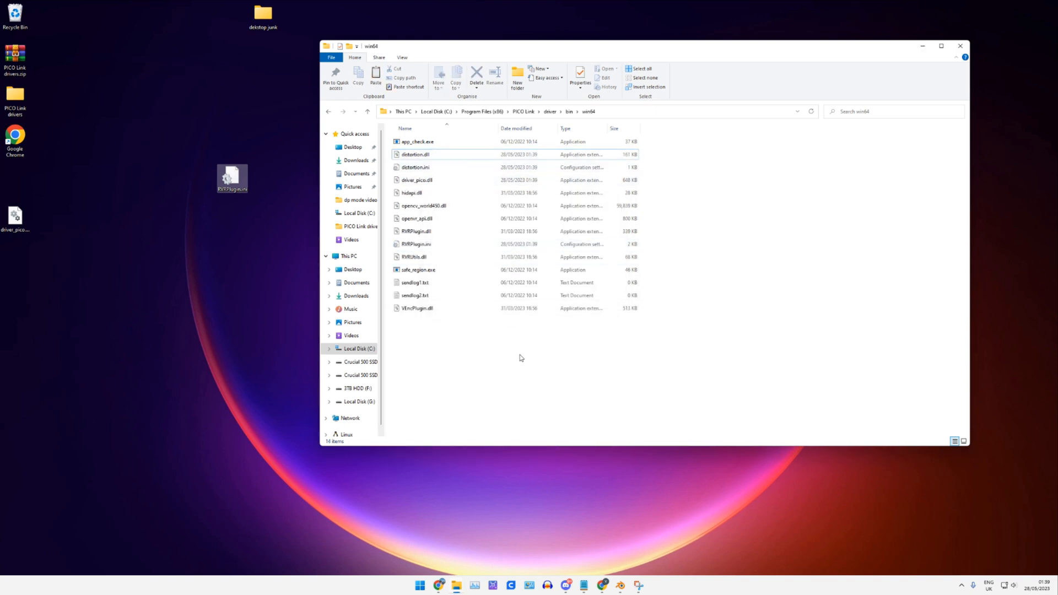
click(423, 207)
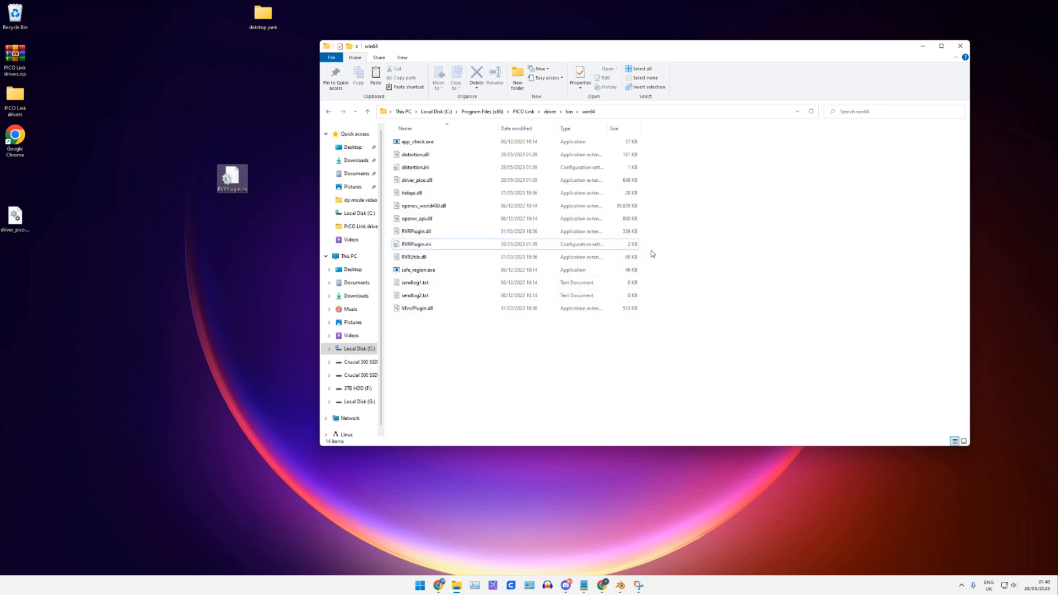
click(417, 244)
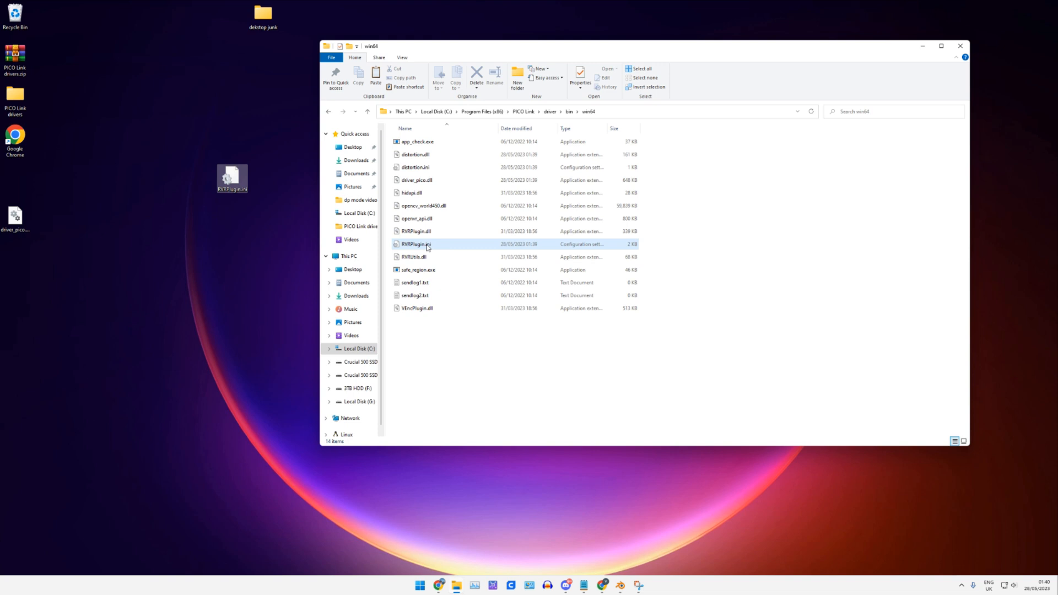
click(417, 244)
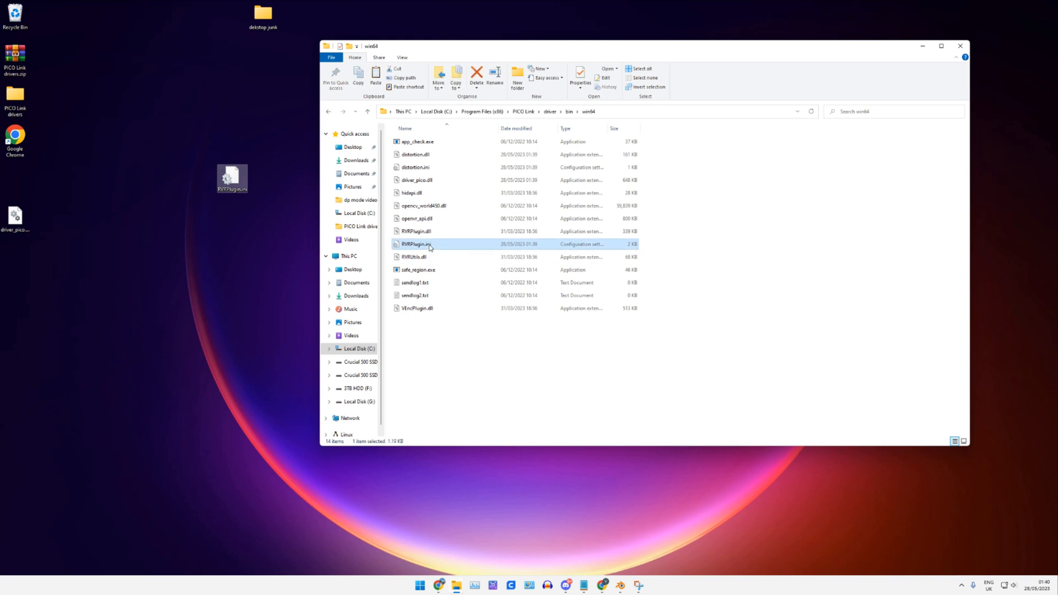
mouse_move(440, 248)
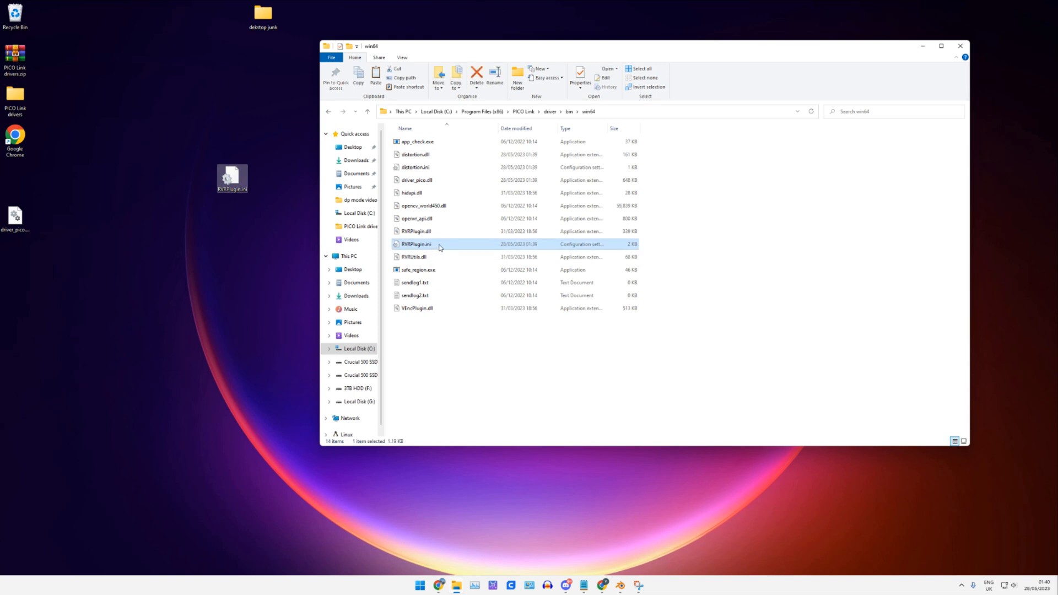
right_click(438, 244)
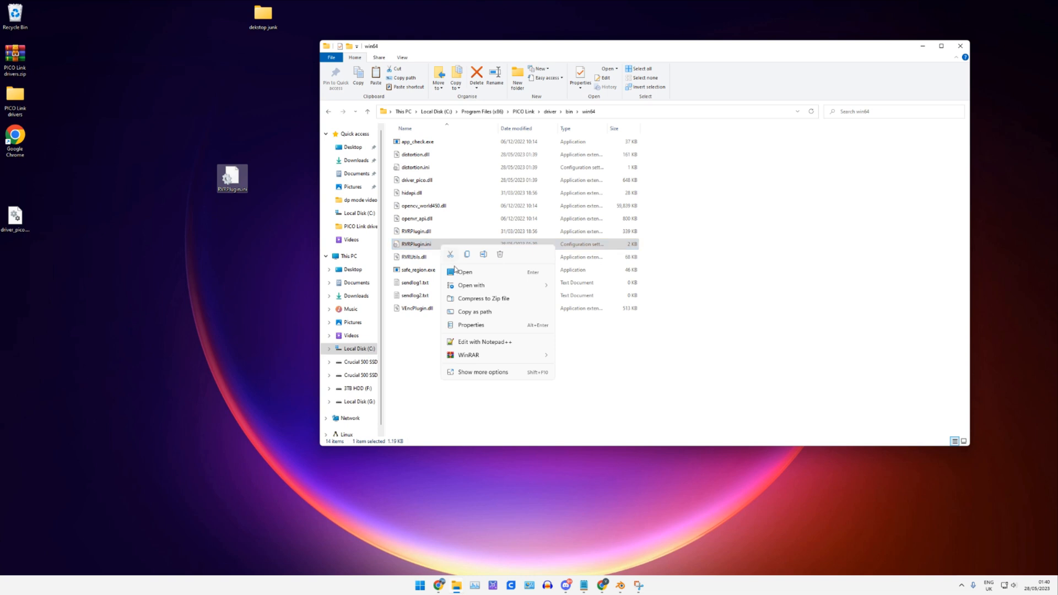
Step: In RVRPlugin.ini's Security properties, start editing permissions for the Users group
click(471, 324)
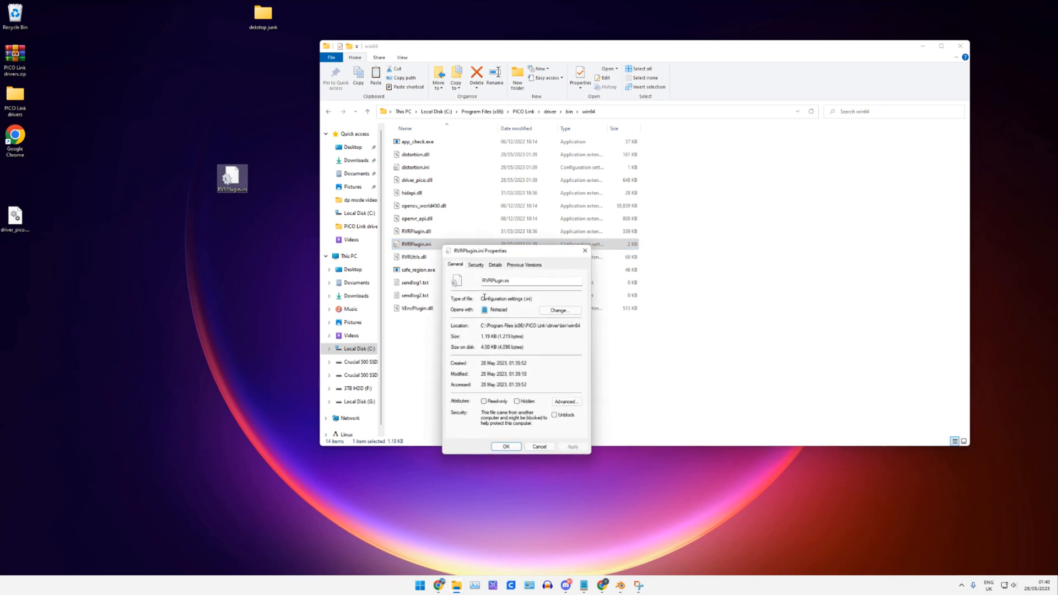
click(476, 265)
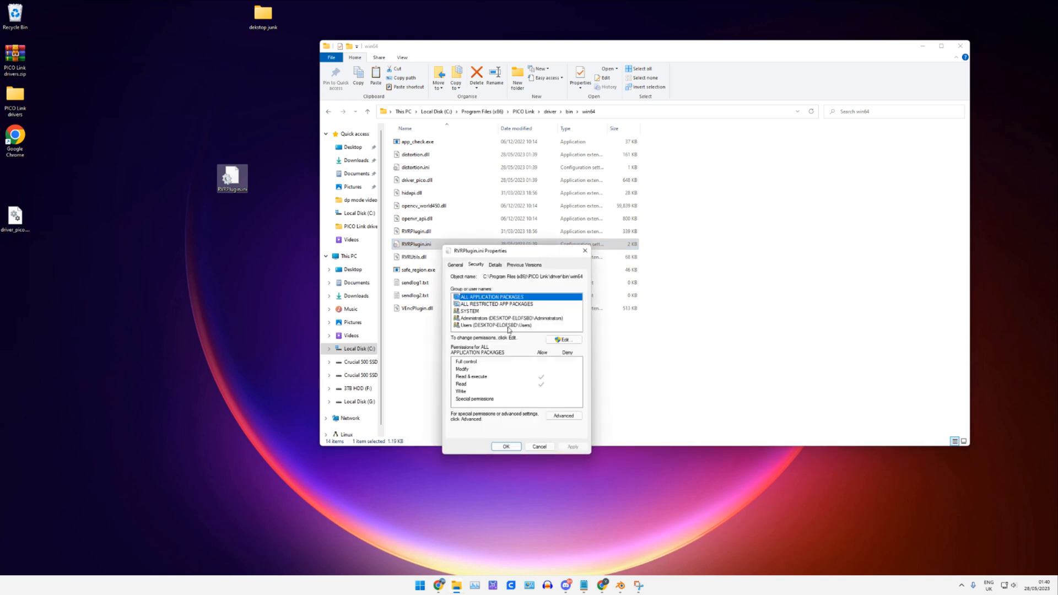
click(495, 325)
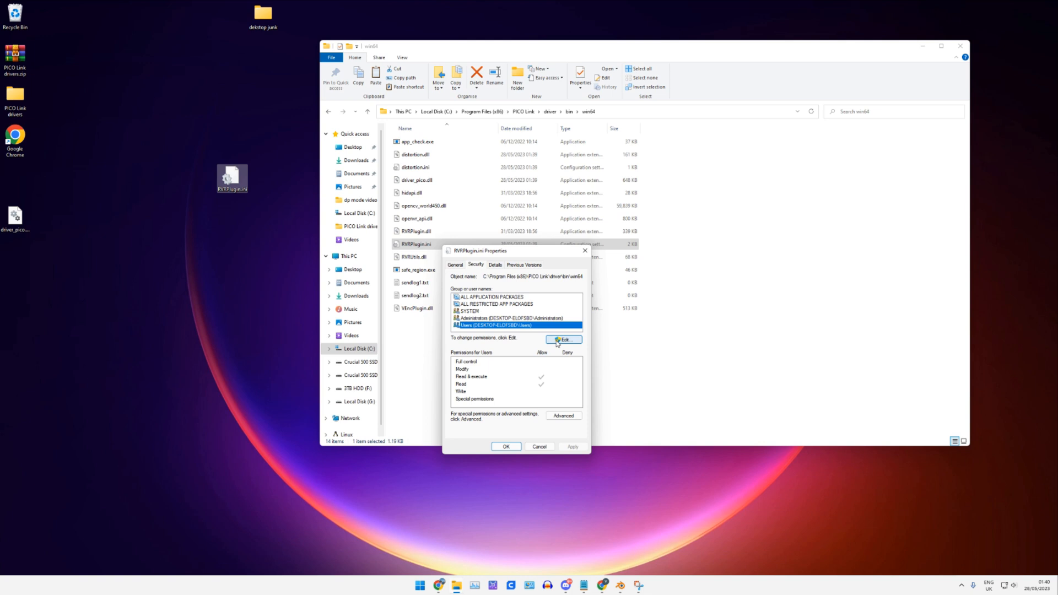
click(564, 338)
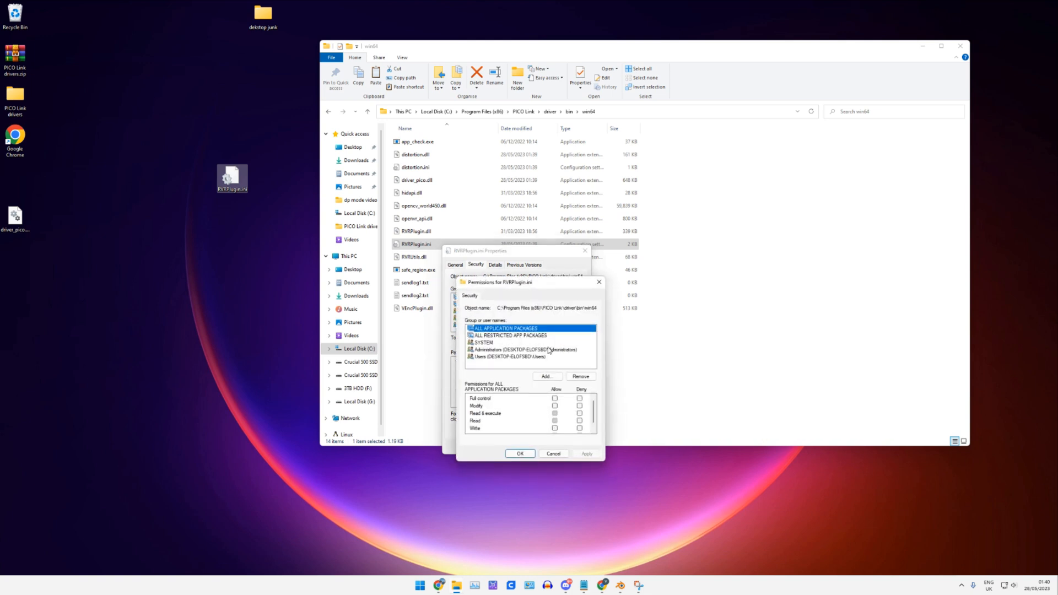
click(506, 356)
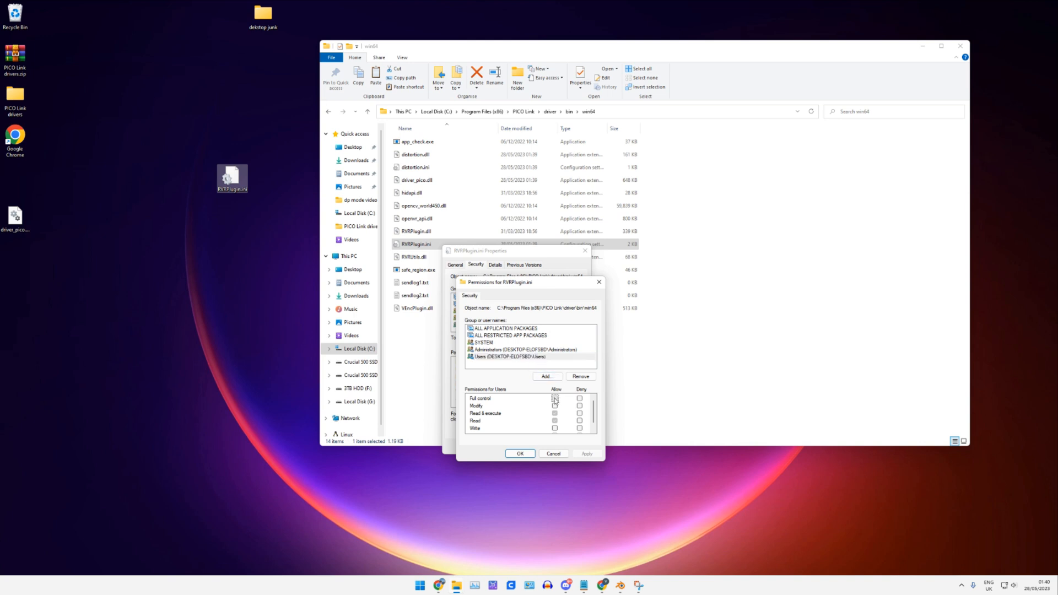
Step: Grant Users Full control on RVRPlugin.ini, apply and confirm
click(555, 398)
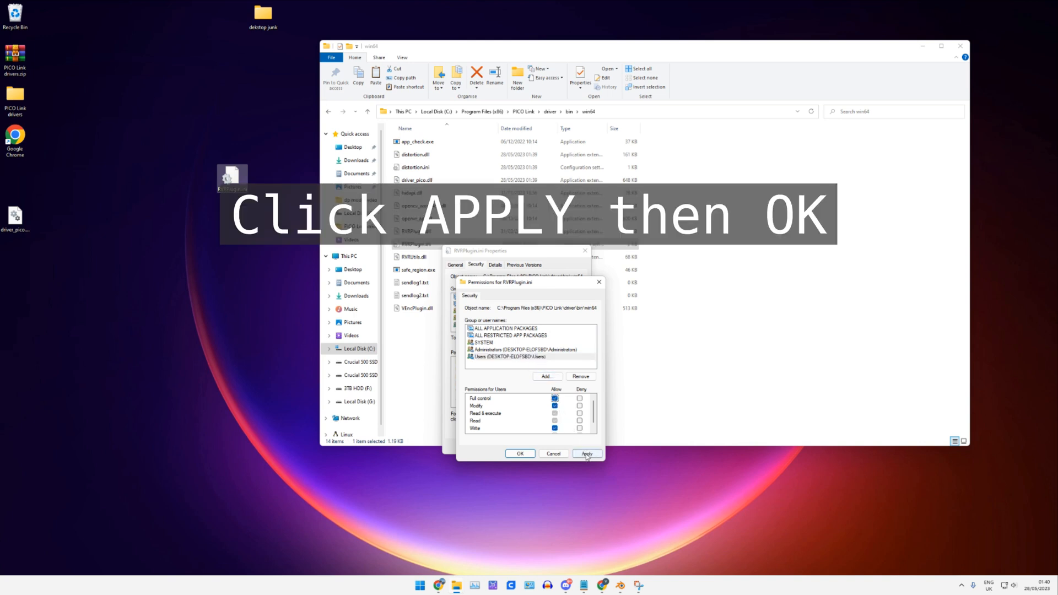
click(586, 453)
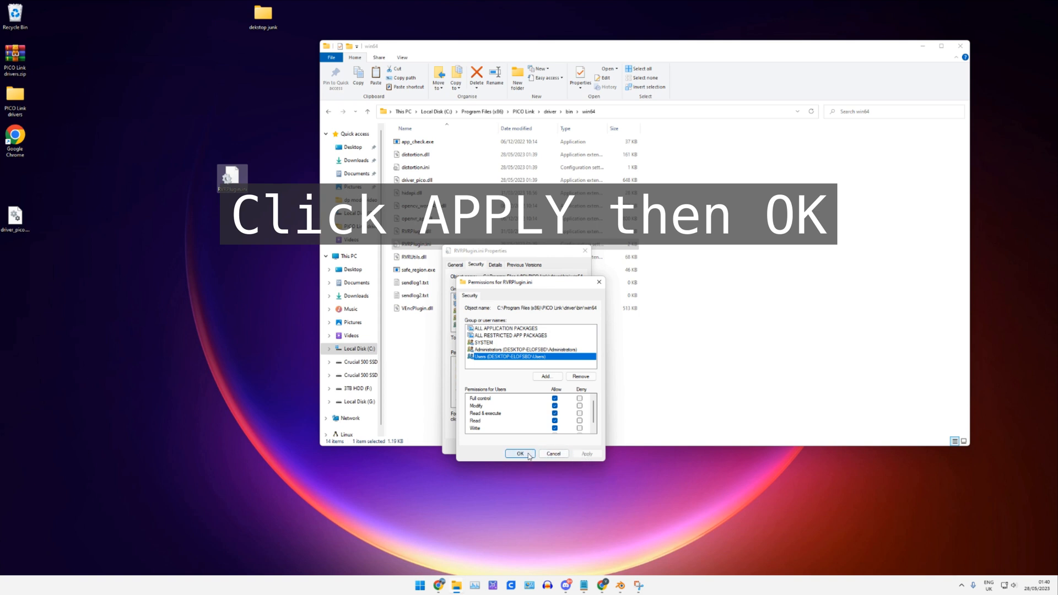
click(519, 453)
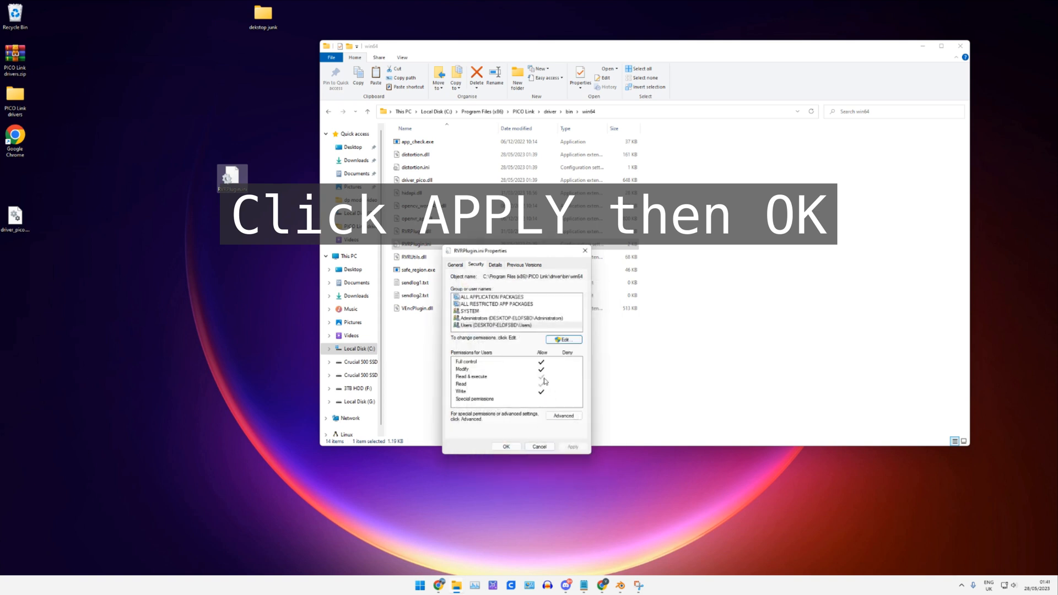
click(506, 447)
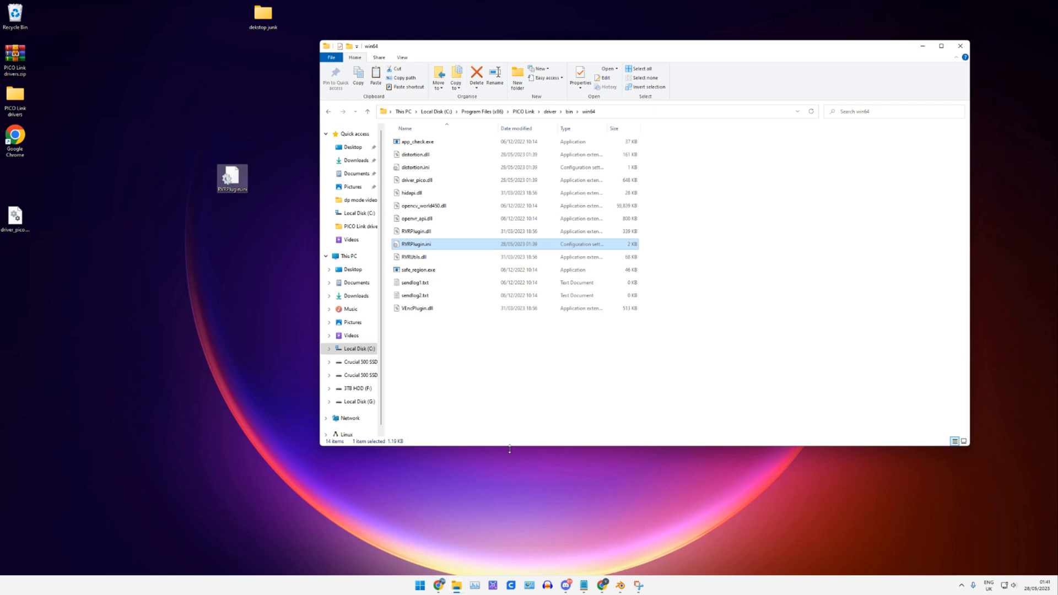
Step: Check RVRPlugin.ini in the win64 folder, then close the File Explorer window
click(503, 392)
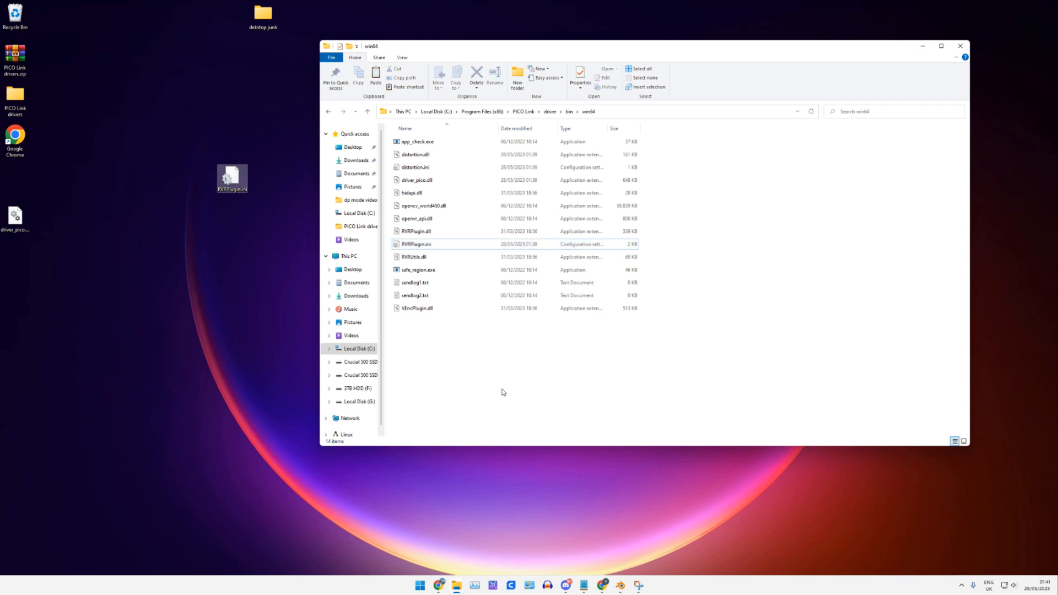
double_click(416, 244)
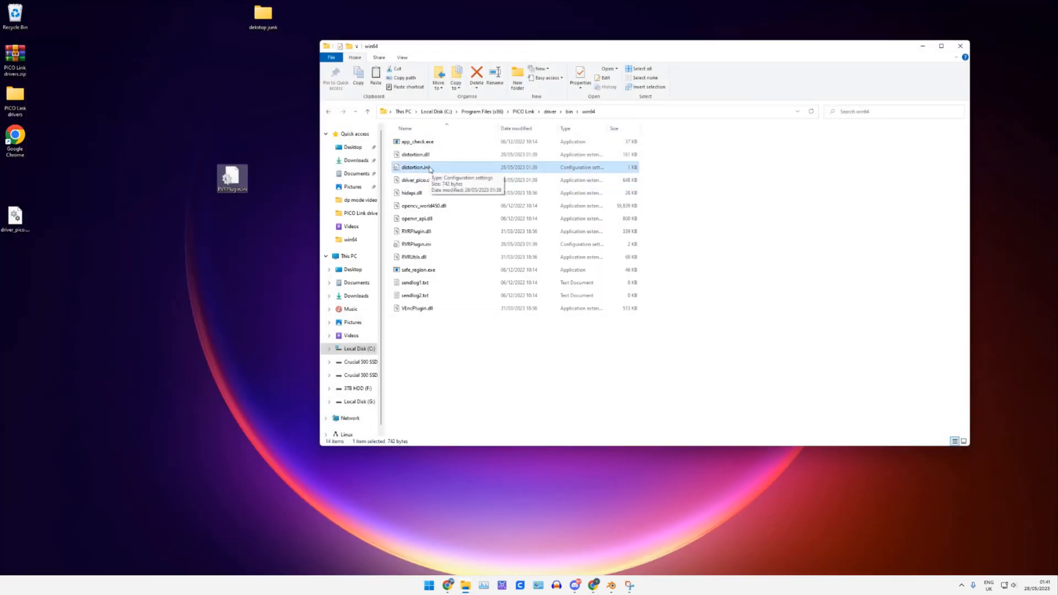
click(960, 46)
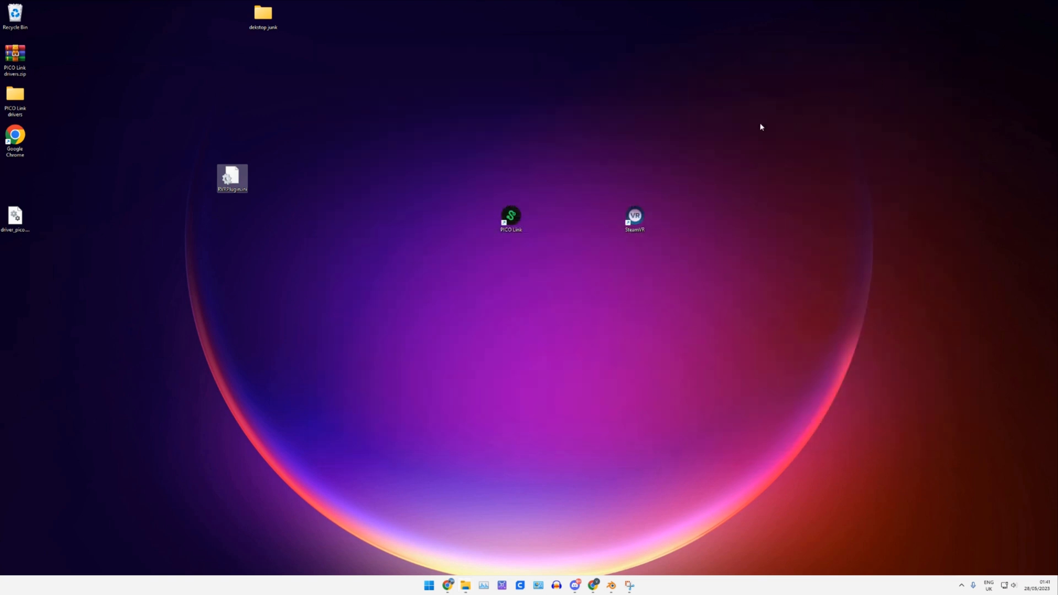
mouse_move(510, 217)
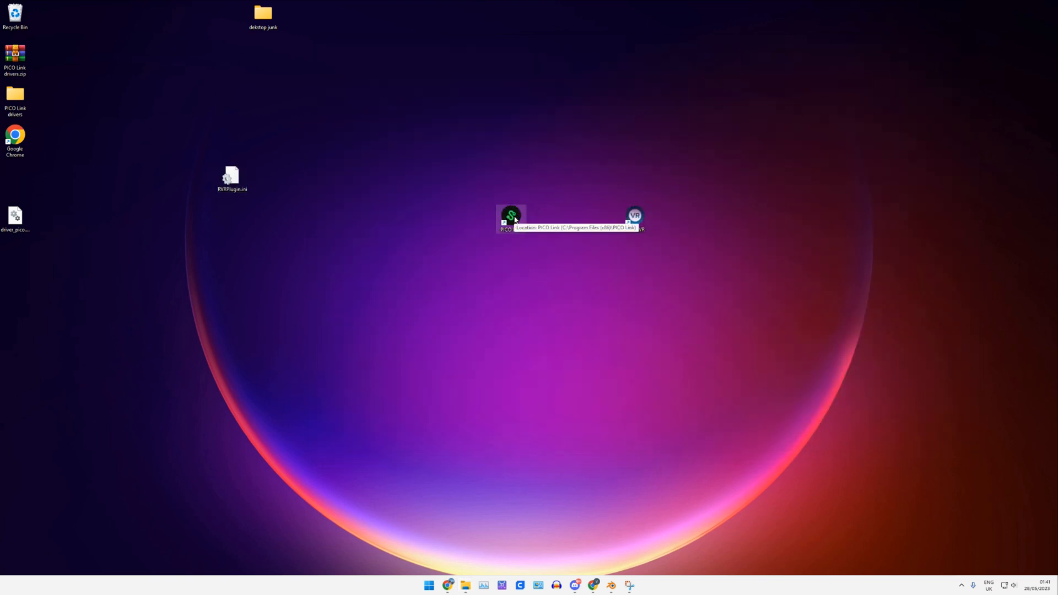
Step: Launch PICO Link and save DP settings at 90 Hz with Auto-Start SteamVR enabled
double_click(510, 216)
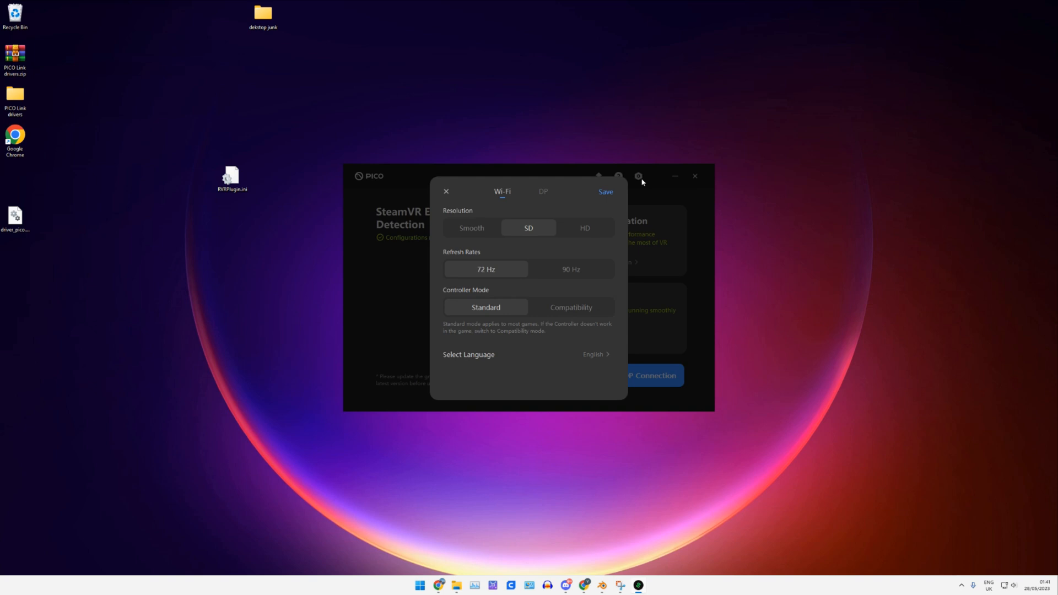
click(542, 192)
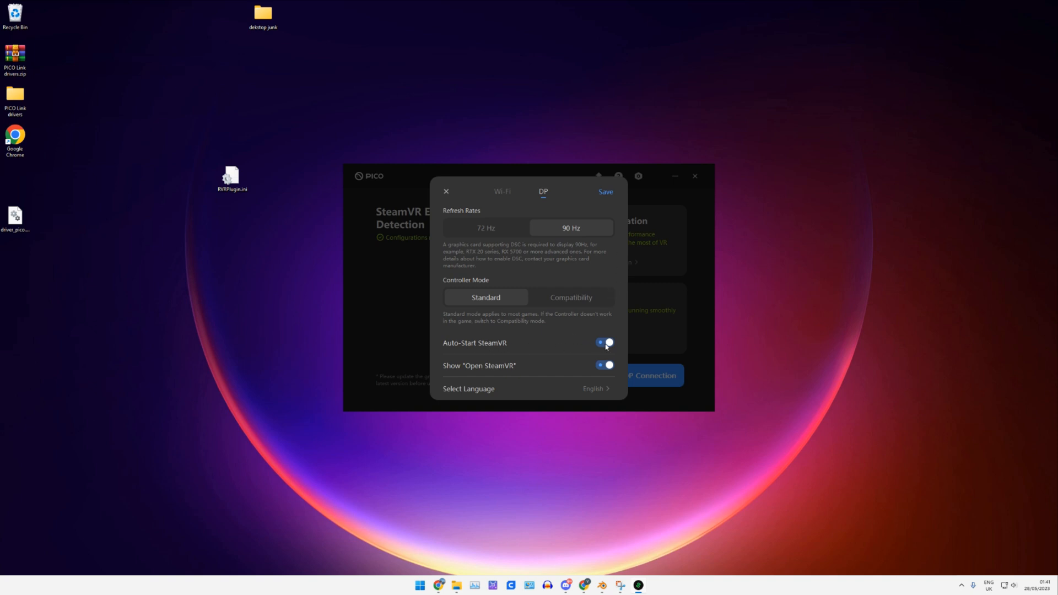
click(605, 192)
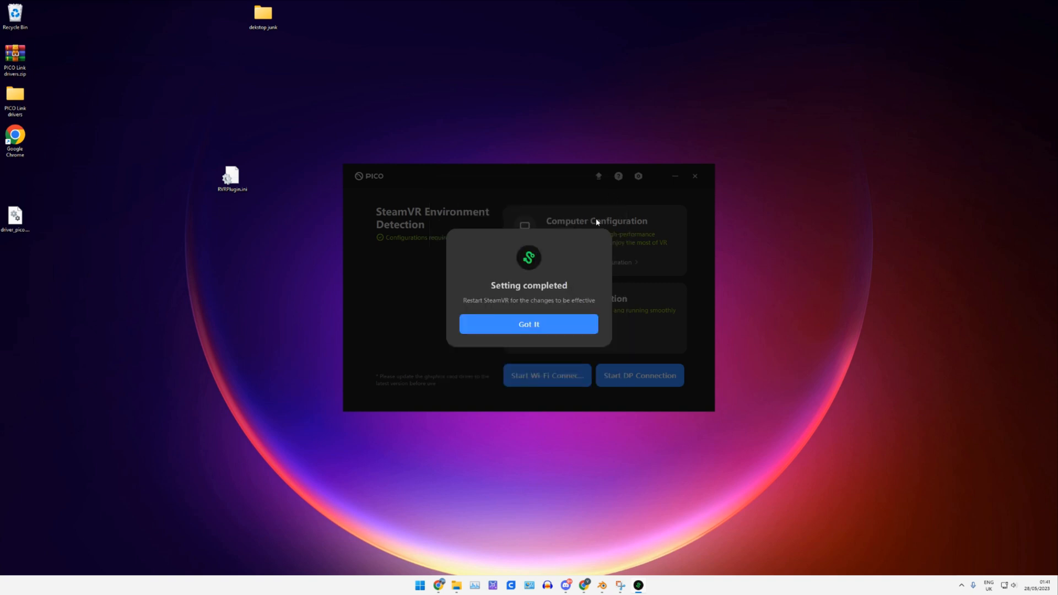
click(528, 325)
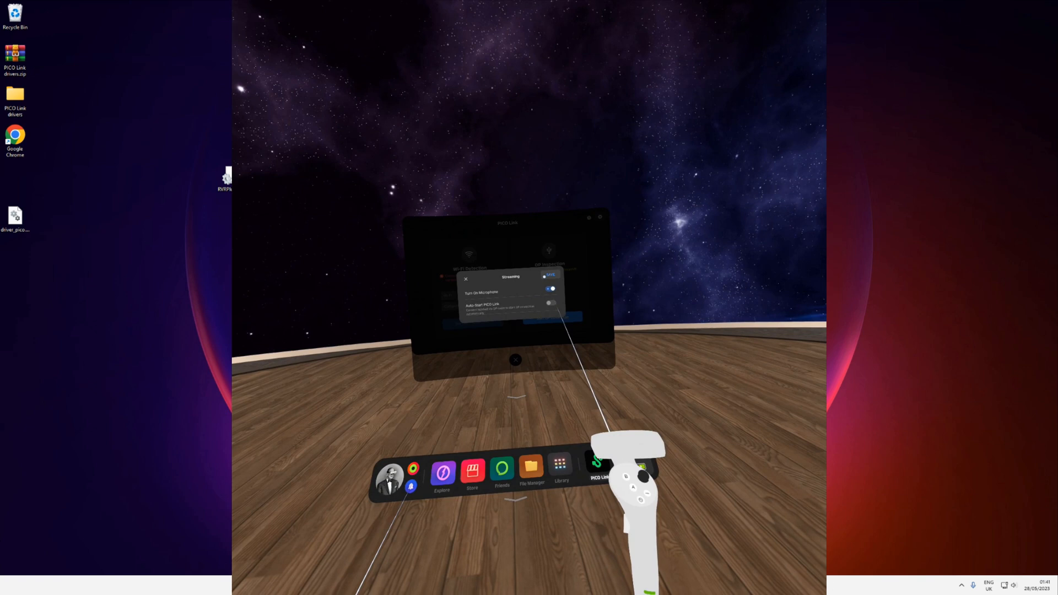
Step: Close the headset Streaming settings panel and start the DP connection to the PC
click(465, 279)
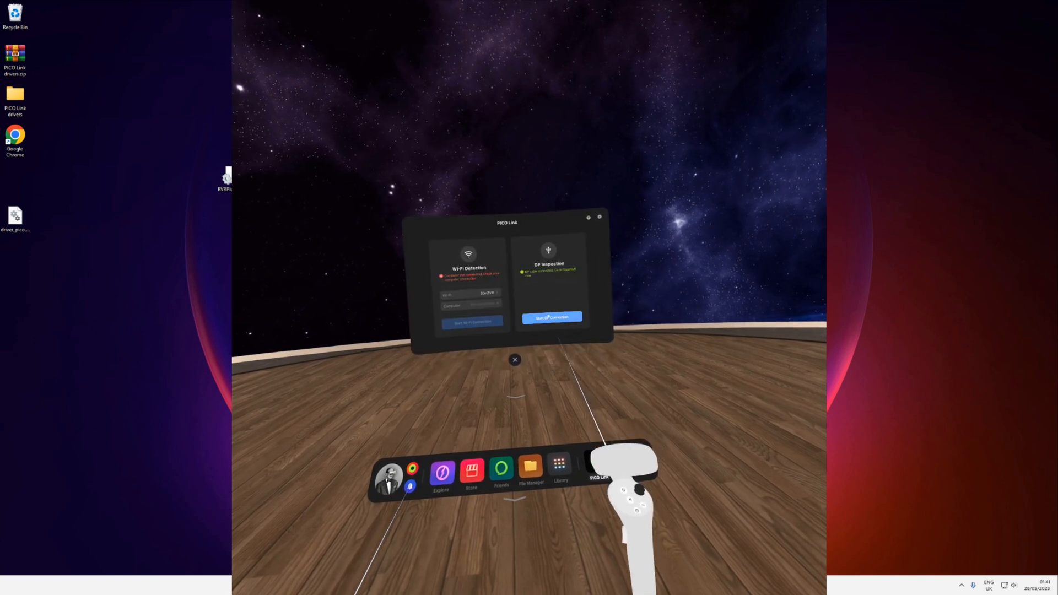
click(551, 317)
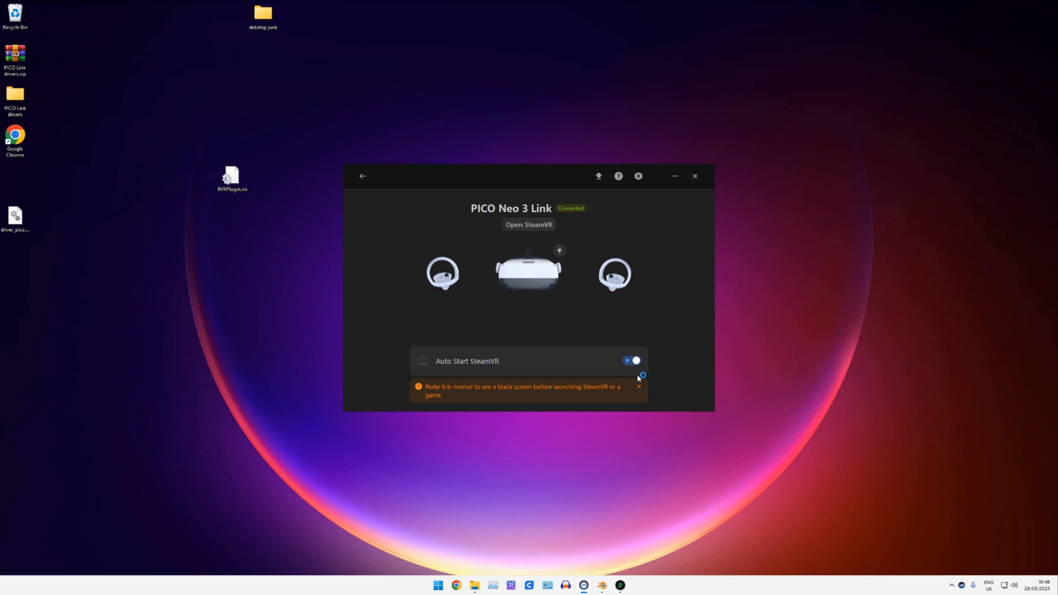
Step: Launch SteamVR from PICO Link, exit it again, then quit PICO Link with confirmation
click(528, 225)
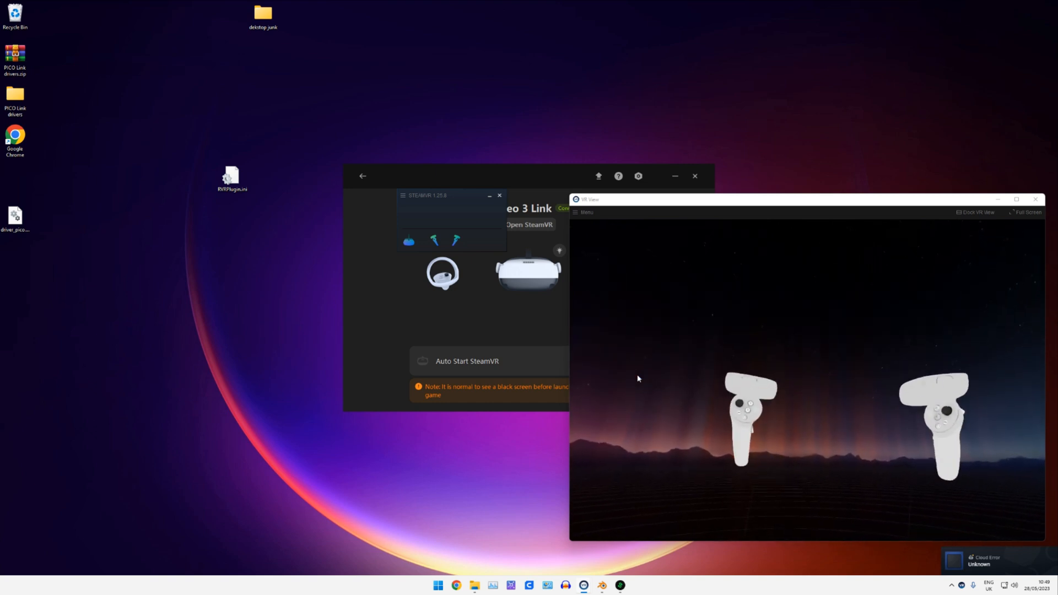
click(402, 197)
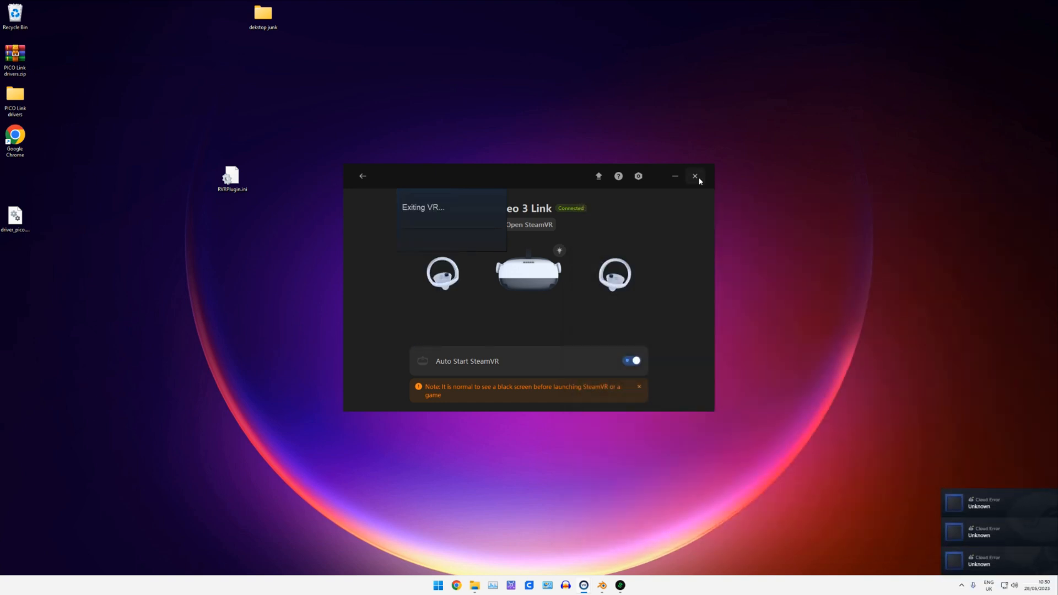
click(695, 176)
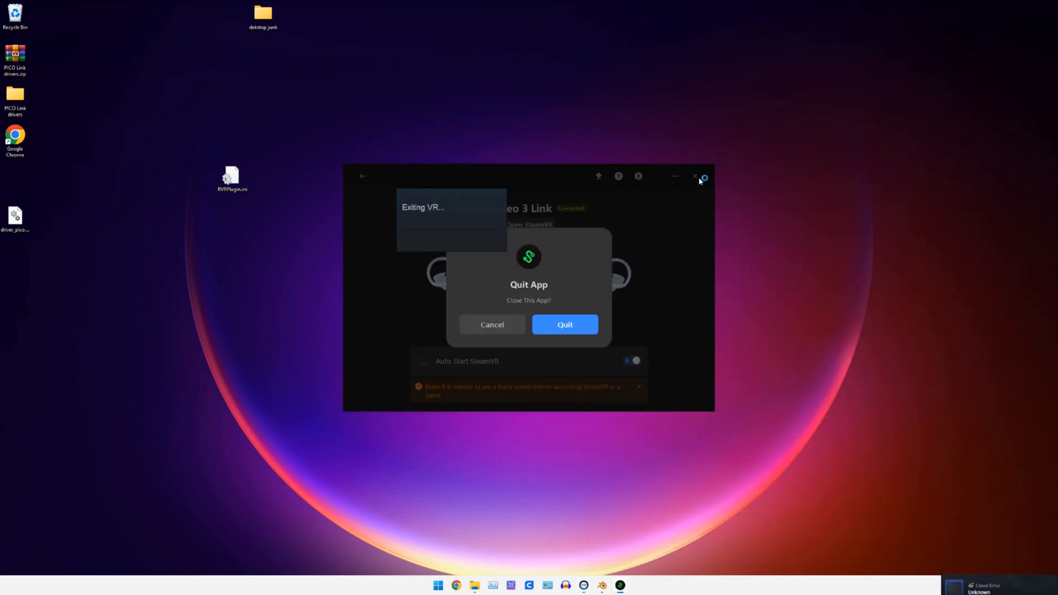
click(565, 324)
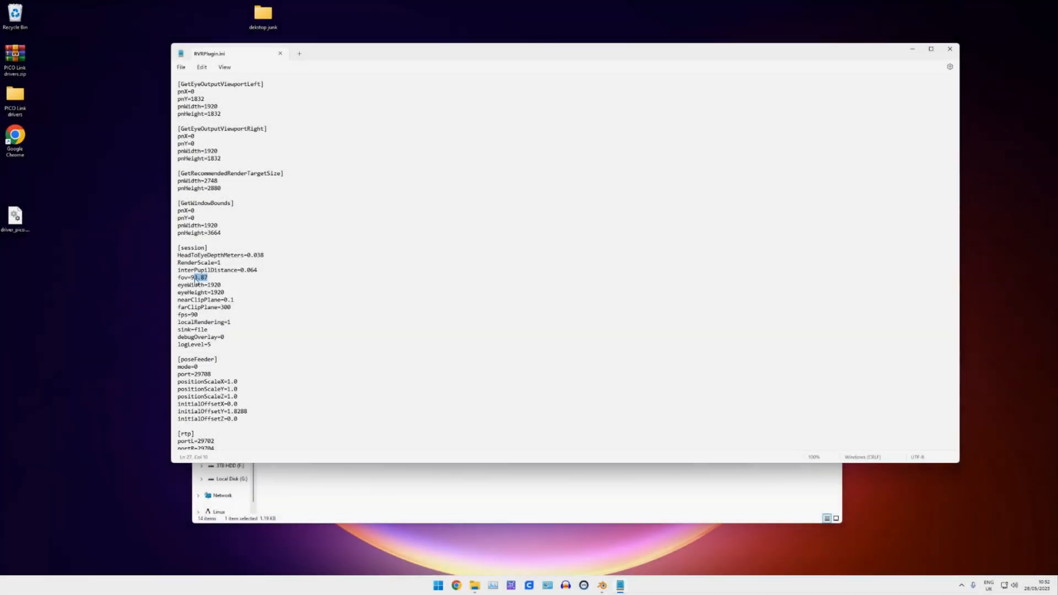
Step: Set the RVRPlugin.ini session fov to 95, save, and bring up notes on distortion ini.txt
text(95)
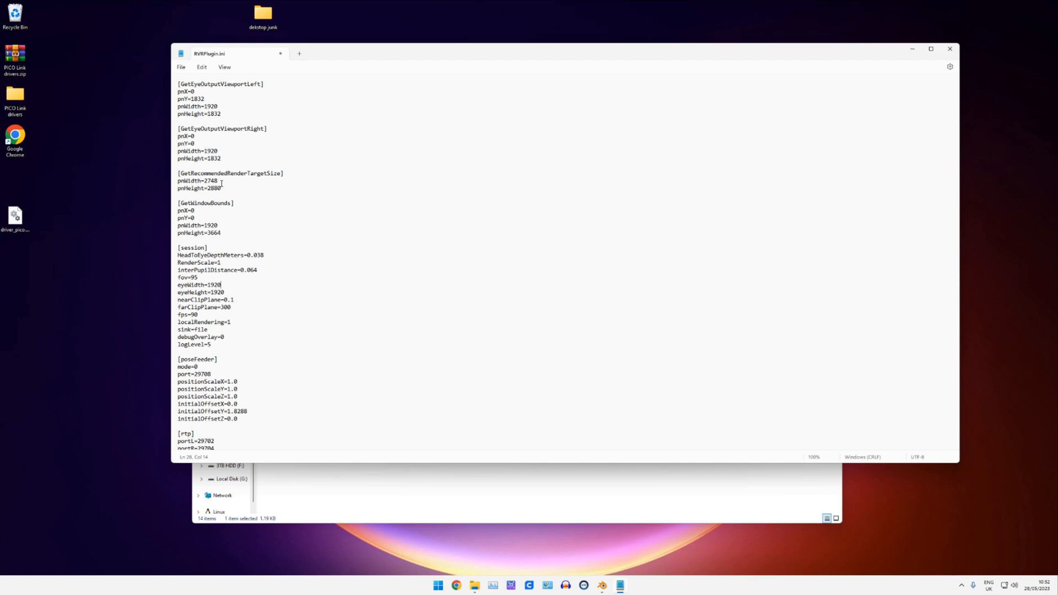
click(181, 68)
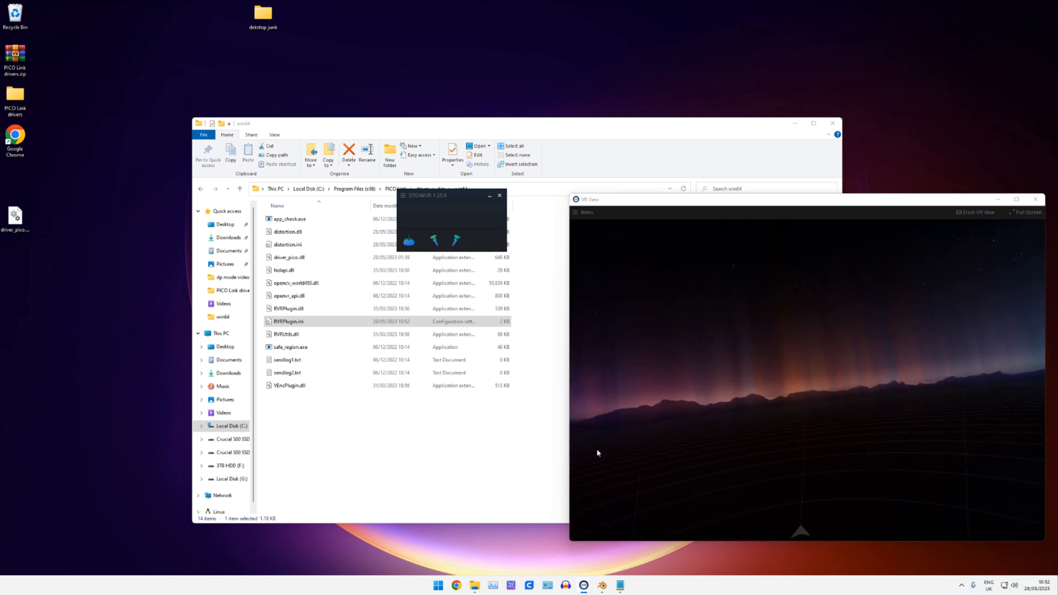
key(alt+z)
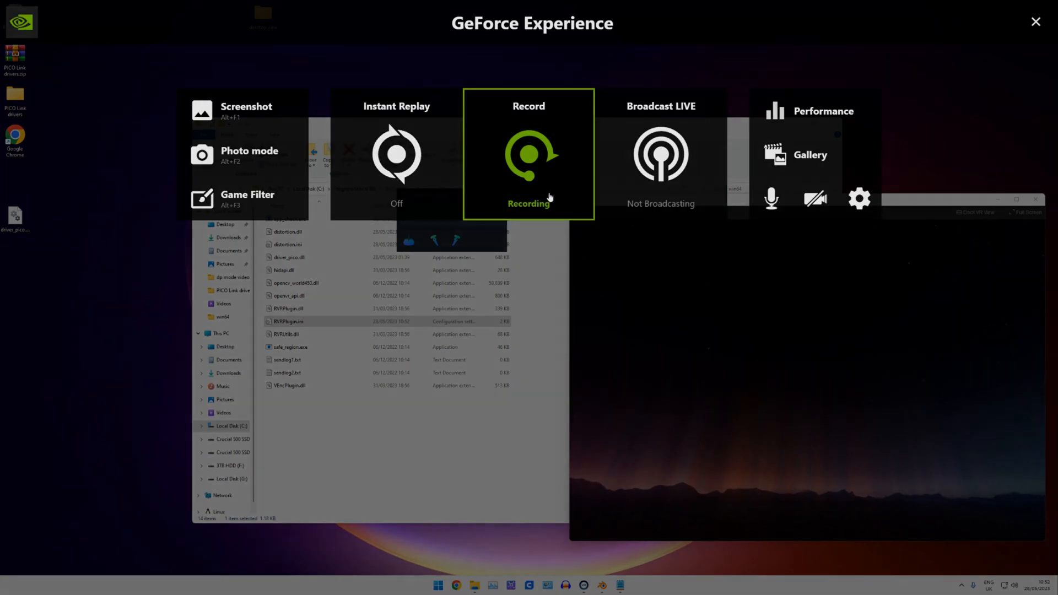
click(528, 155)
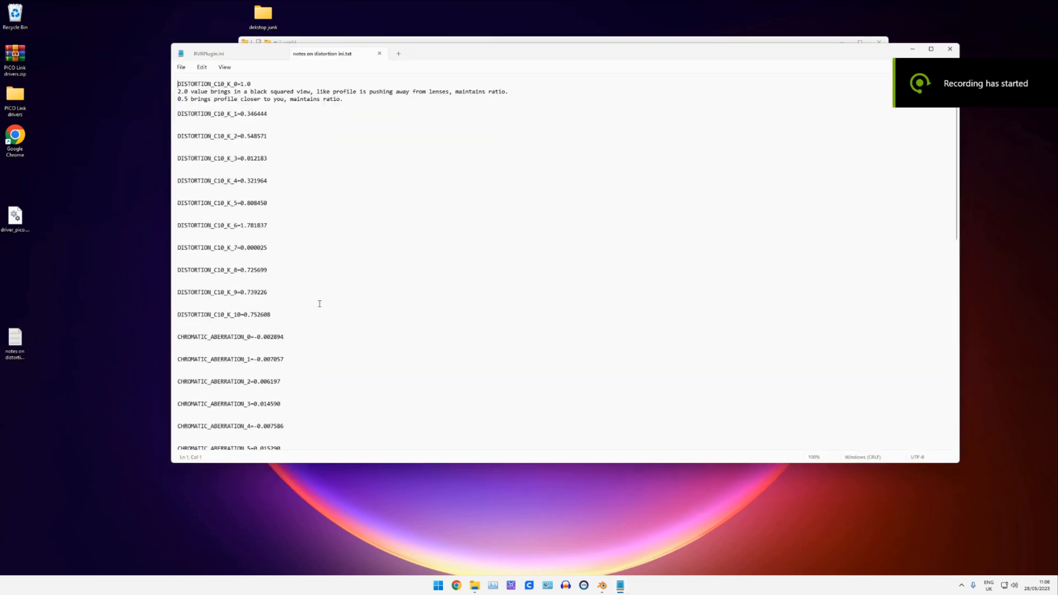
Step: Maximise the distortion notes and scroll through the width, height, gain and size entries
click(931, 49)
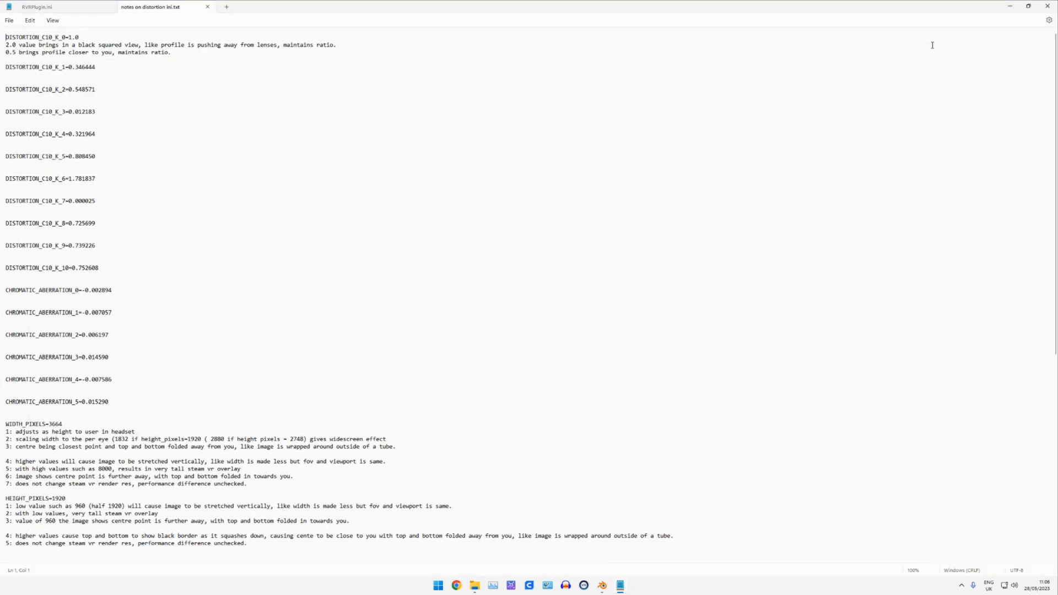
scroll(down, 3)
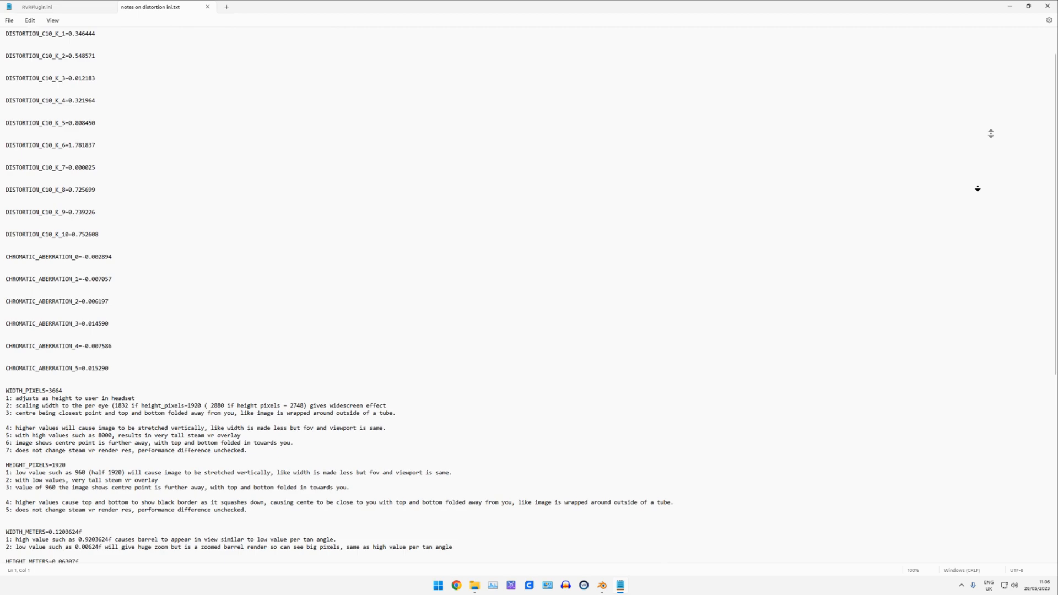
scroll(down, 3)
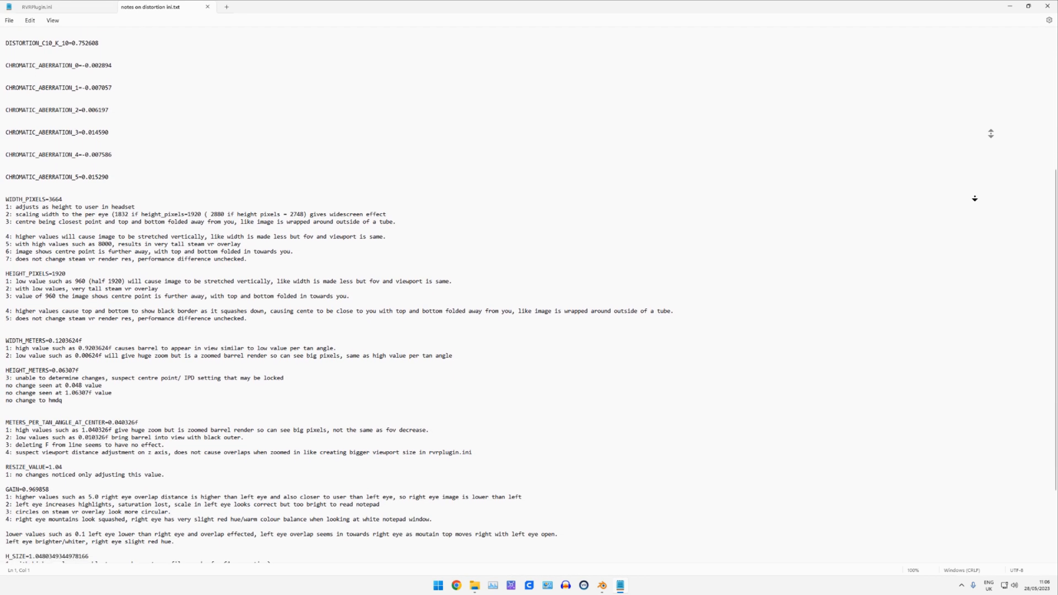
scroll(down, 3)
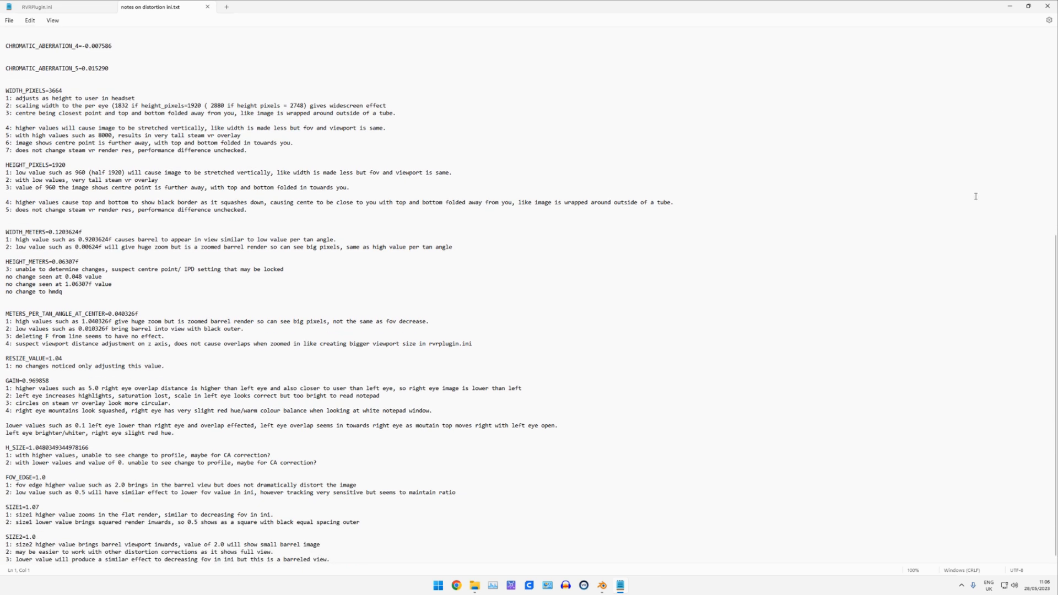
mouse_move(975, 166)
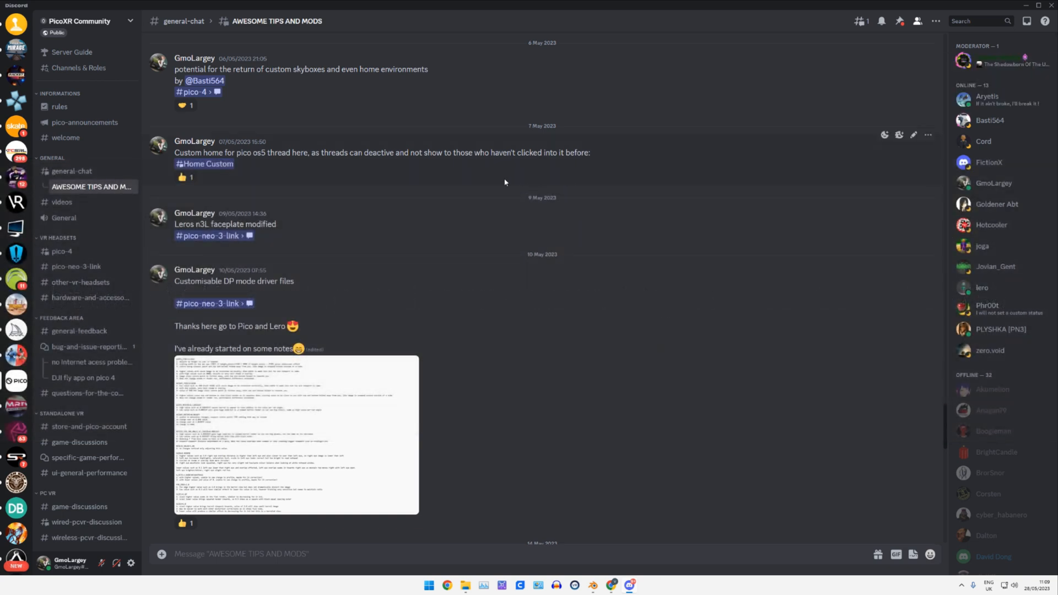
scroll(down, 3)
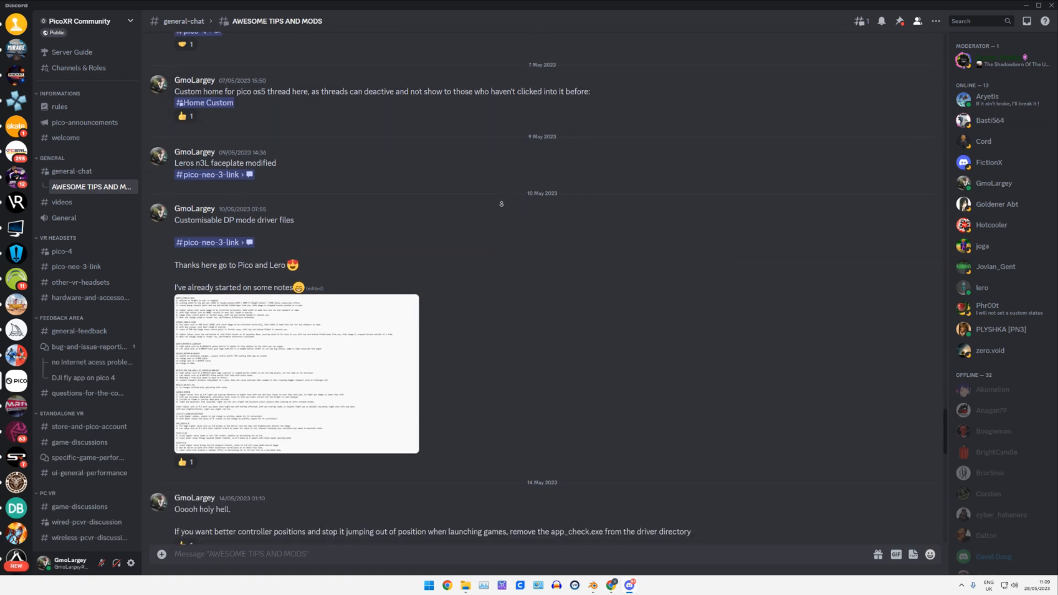
scroll(down, 3)
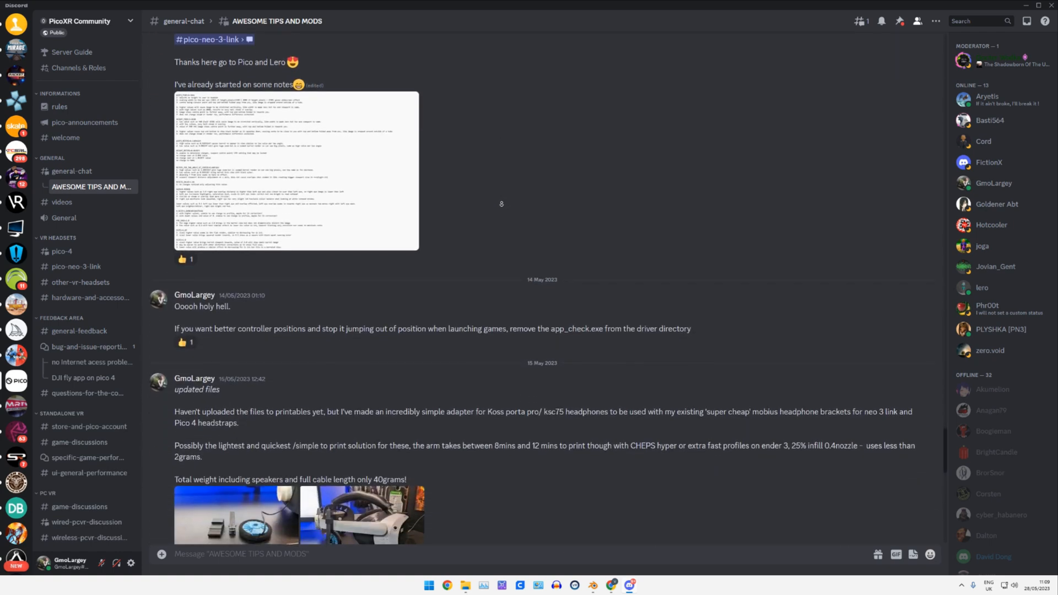
scroll(down, 3)
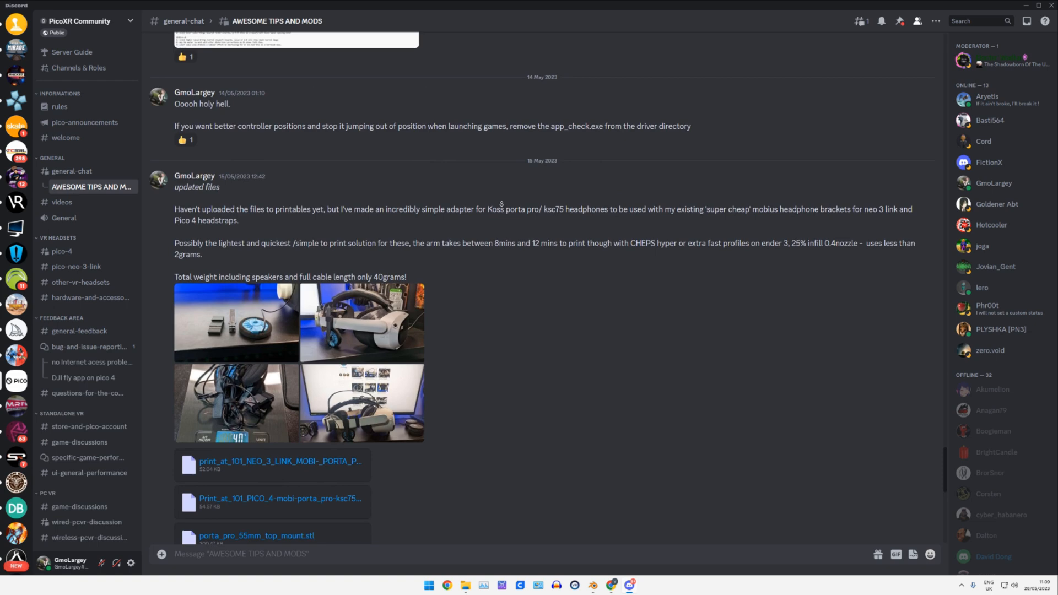
scroll(down, 3)
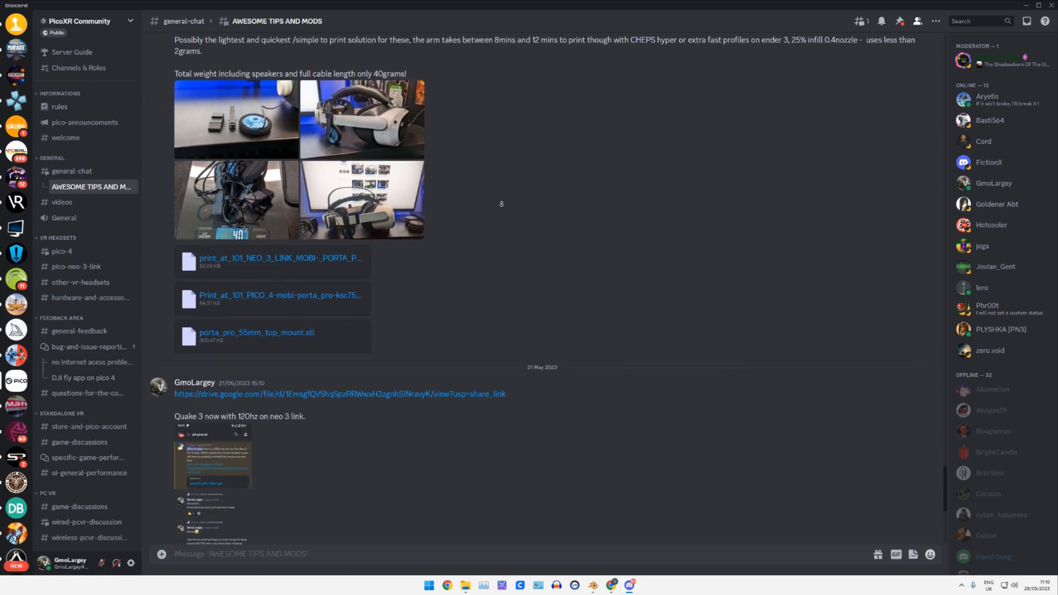
scroll(down, 3)
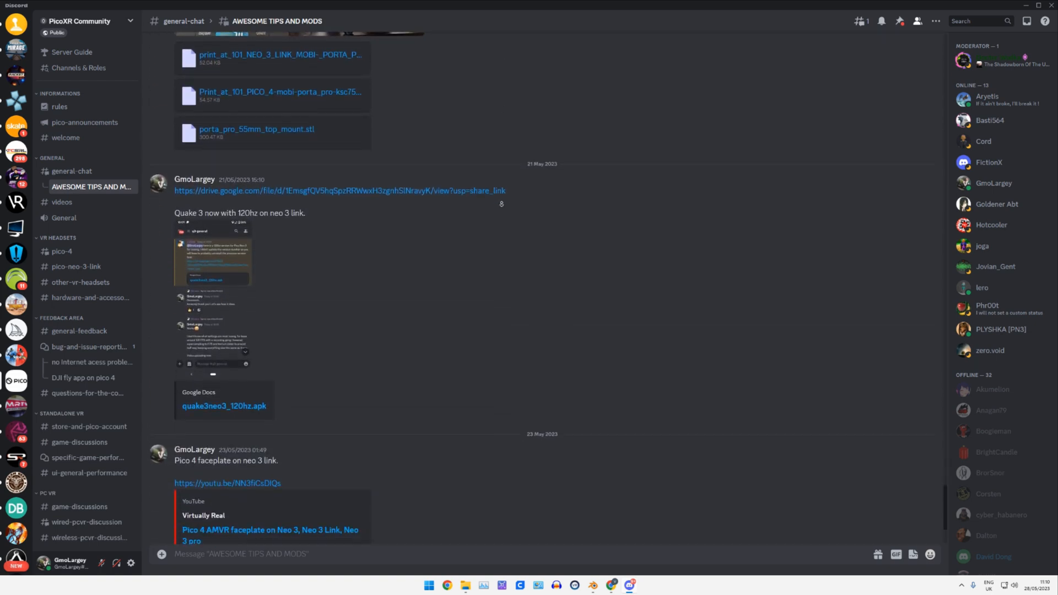